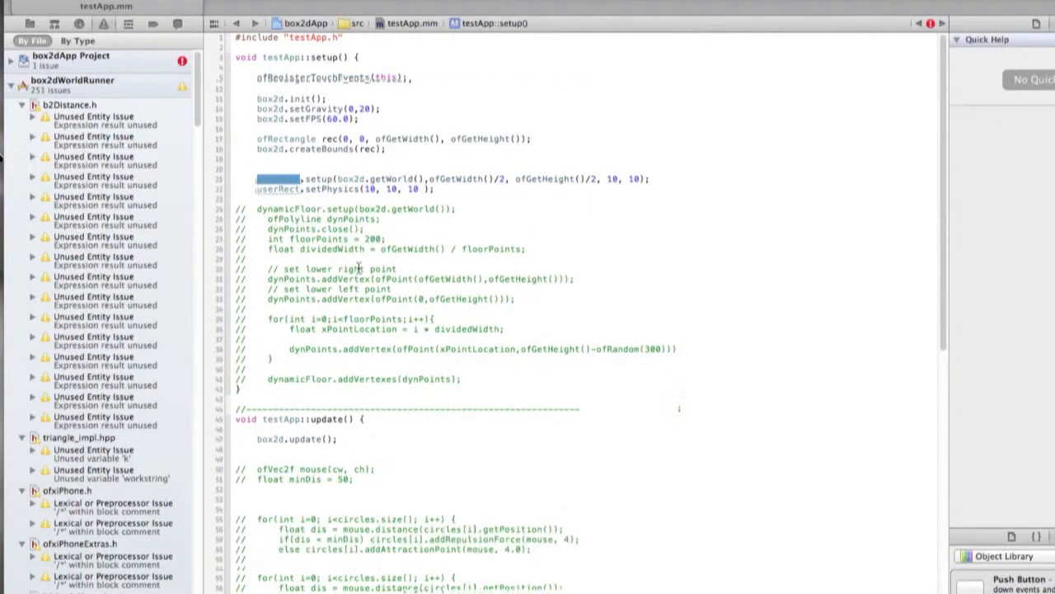
# Replace the userRect setPhysics values 10, 10, 10 with 3.0, 0.3, 4.9
pyautogui.scroll(3)
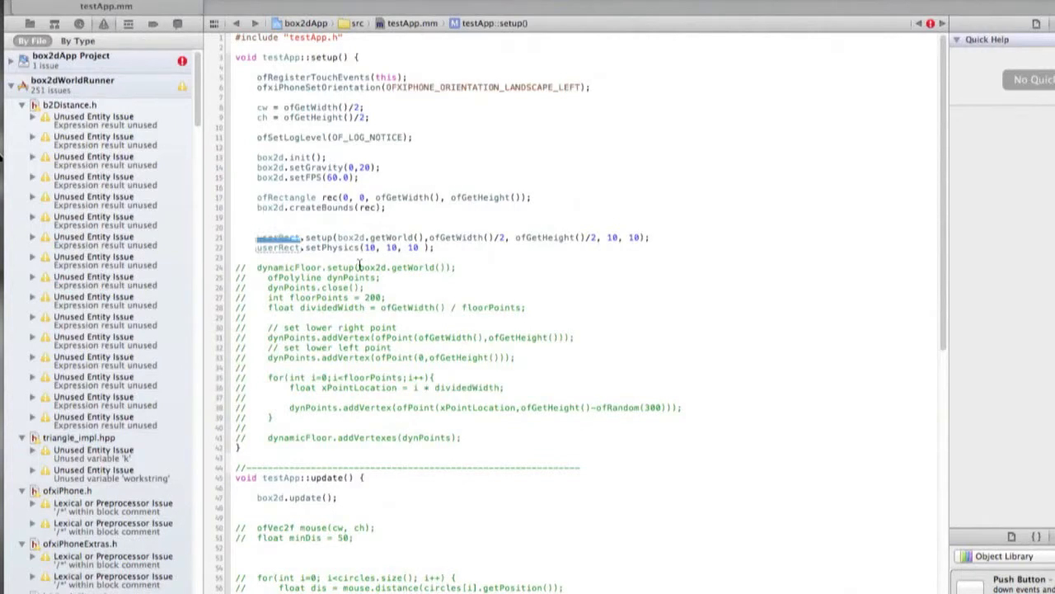
pyautogui.scroll(-3)
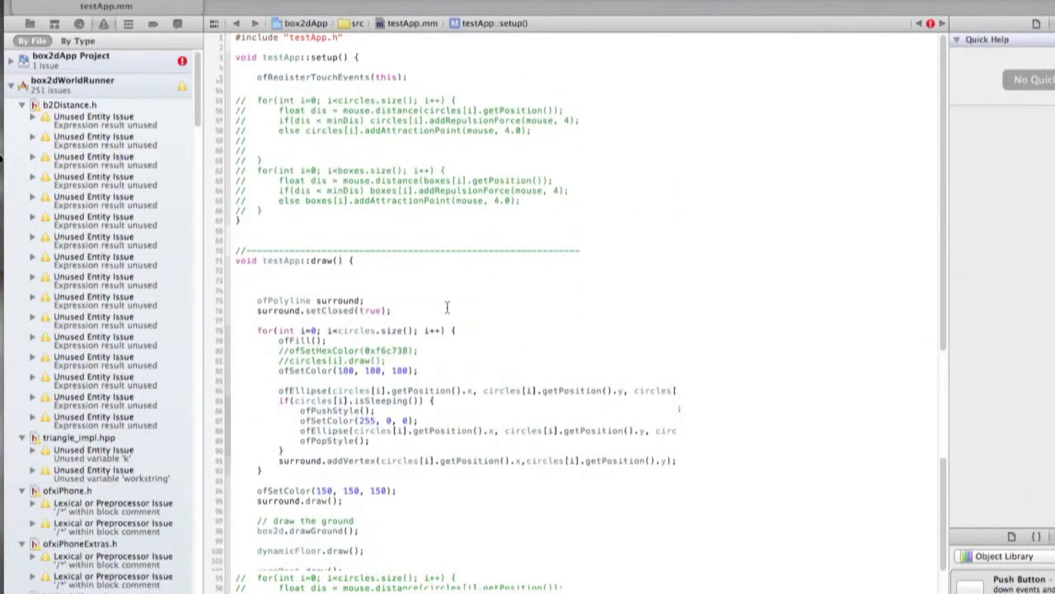
pyautogui.scroll(-3)
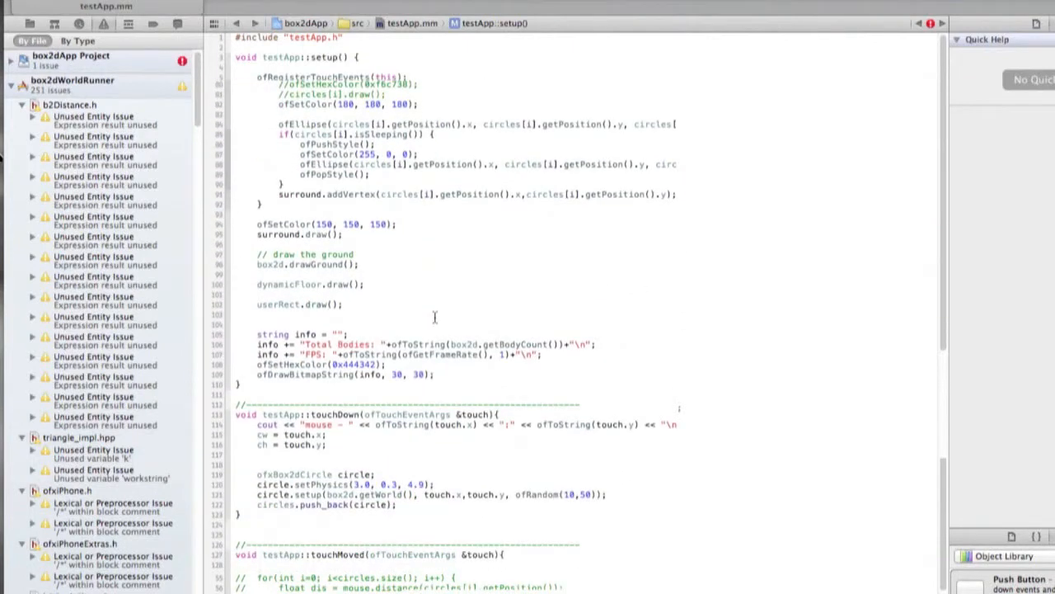
pyautogui.scroll(3)
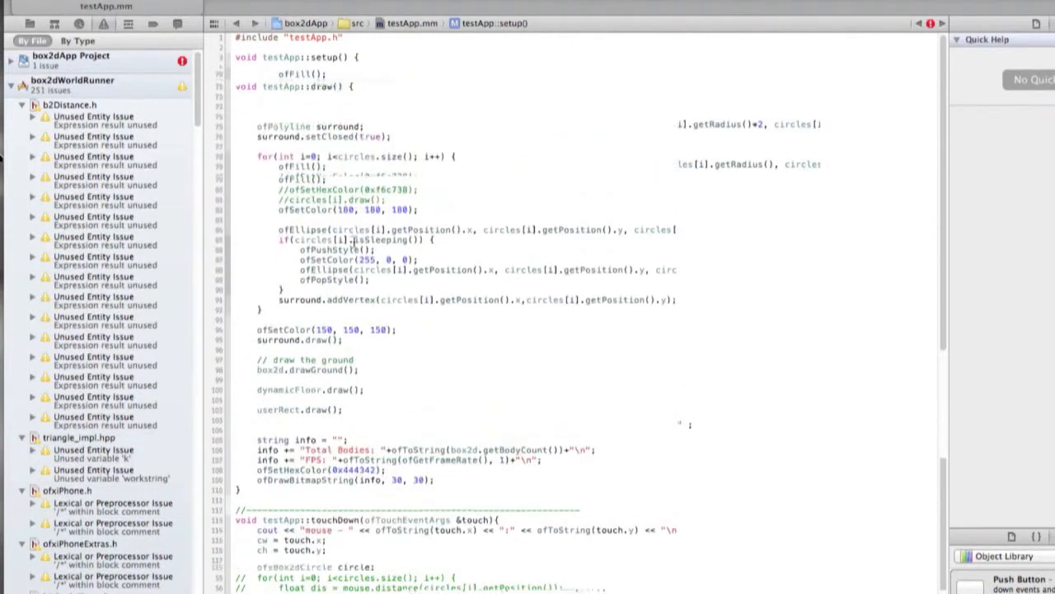
pyautogui.scroll(3)
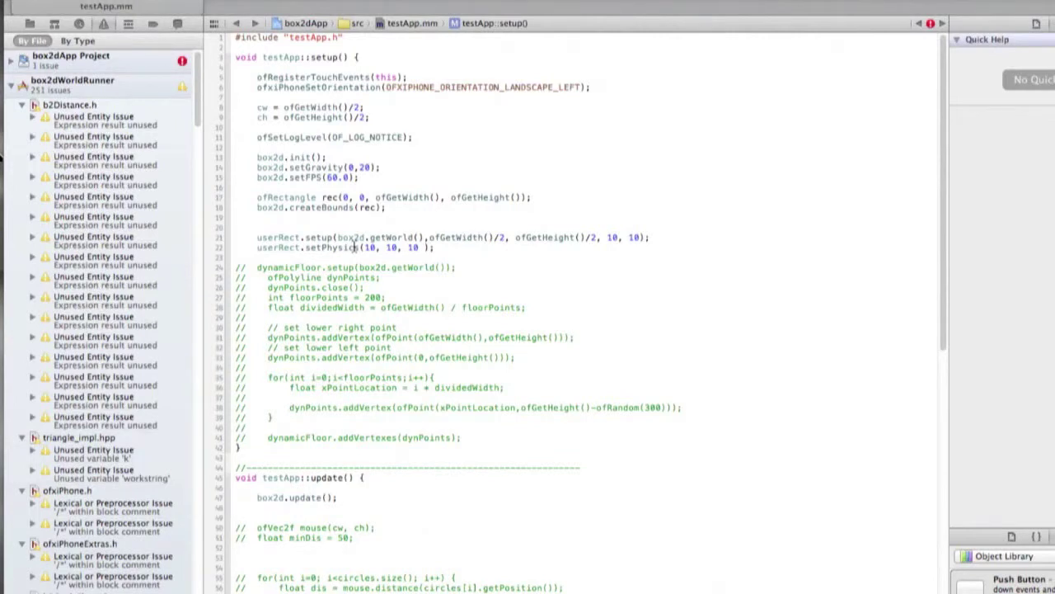
pyautogui.write('3.0, 0.3, 4.9')
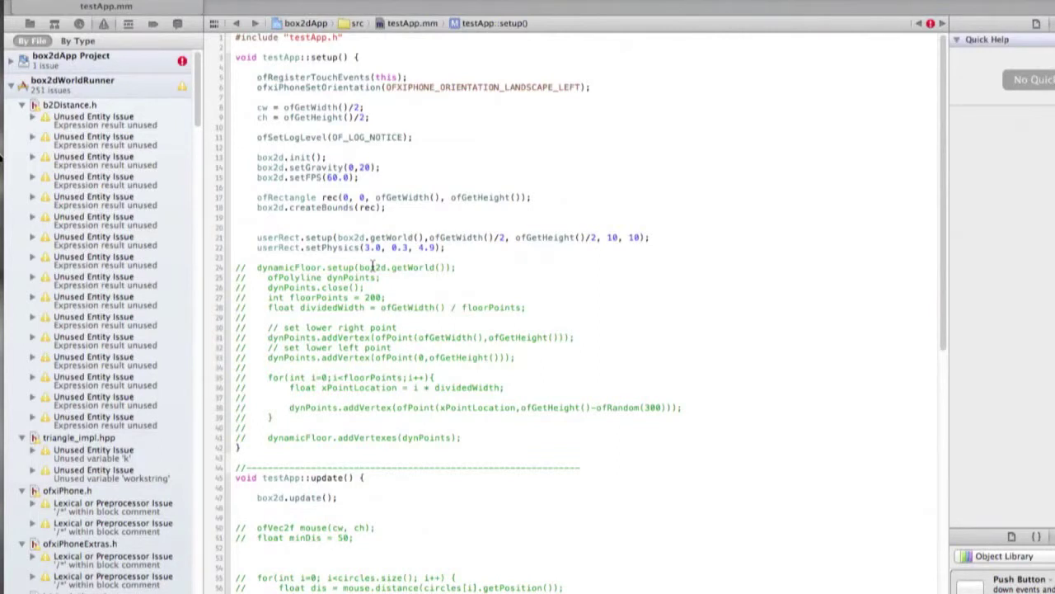
pyautogui.scroll(3)
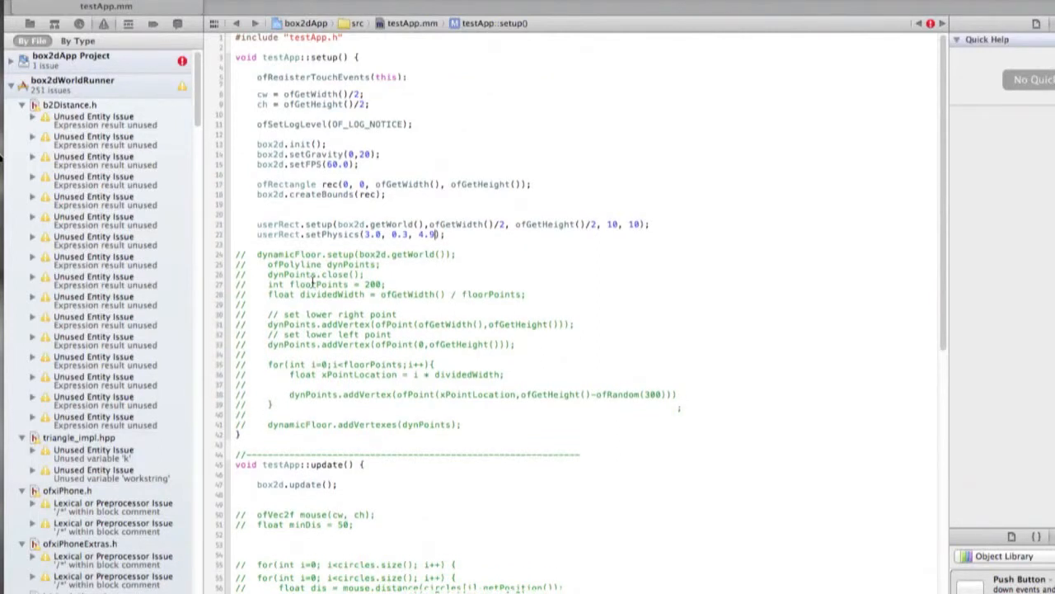
# View testApp.h to see the box2d world, userRect and dynamicFloor declarations
pyautogui.scroll(3)
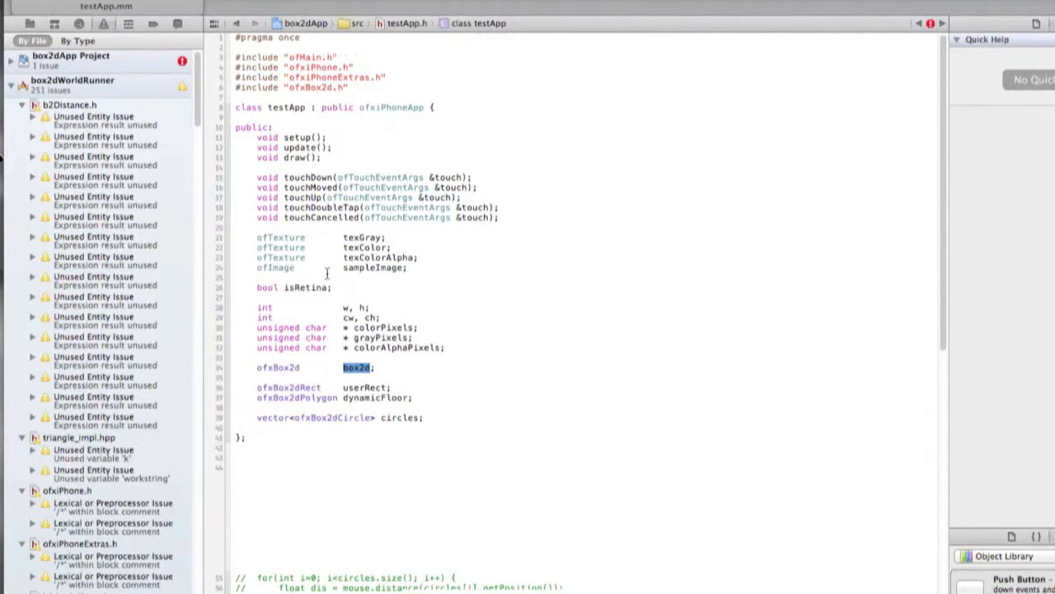
# Go back to testApp.mm and uncomment the dynamicFloor polyline setup lines
pyautogui.click(409, 23)
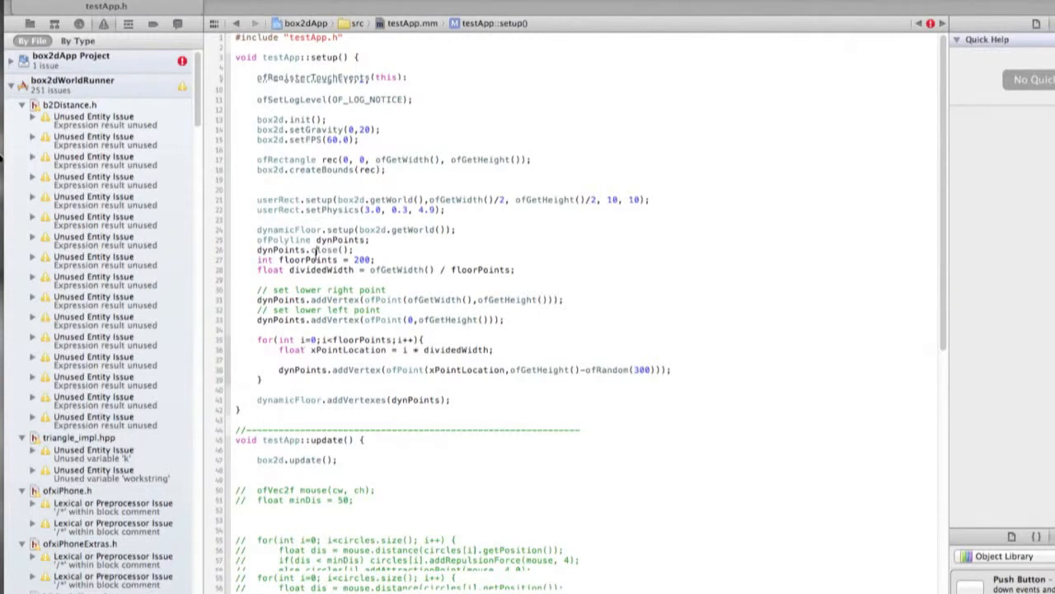
# Cut the floor point count from 200 to 50 and view ofGetWidth in Quick Help
pyautogui.doubleClick(316, 259)
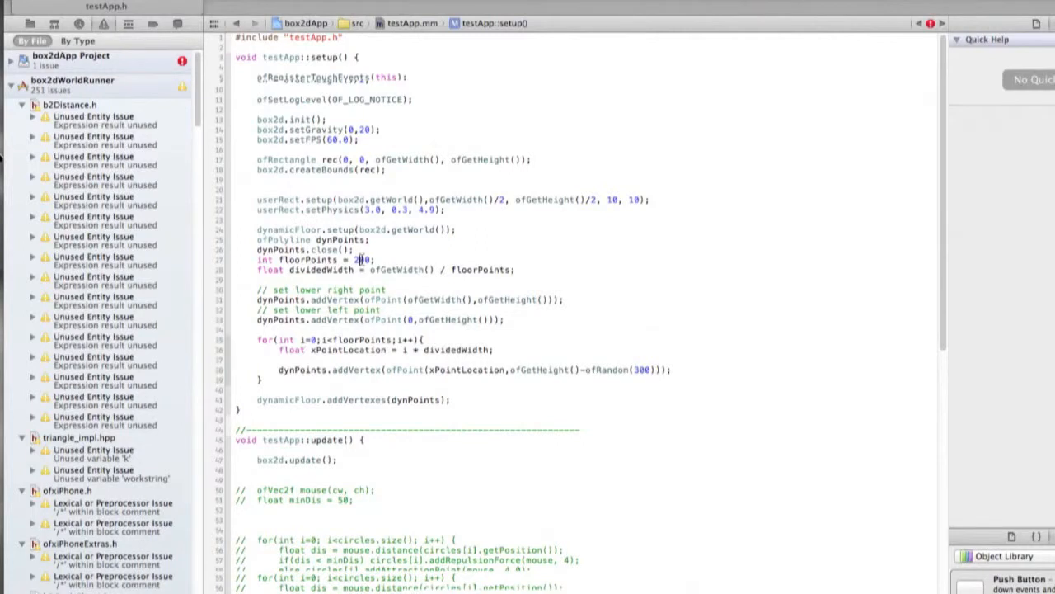
pyautogui.doubleClick(321, 269)
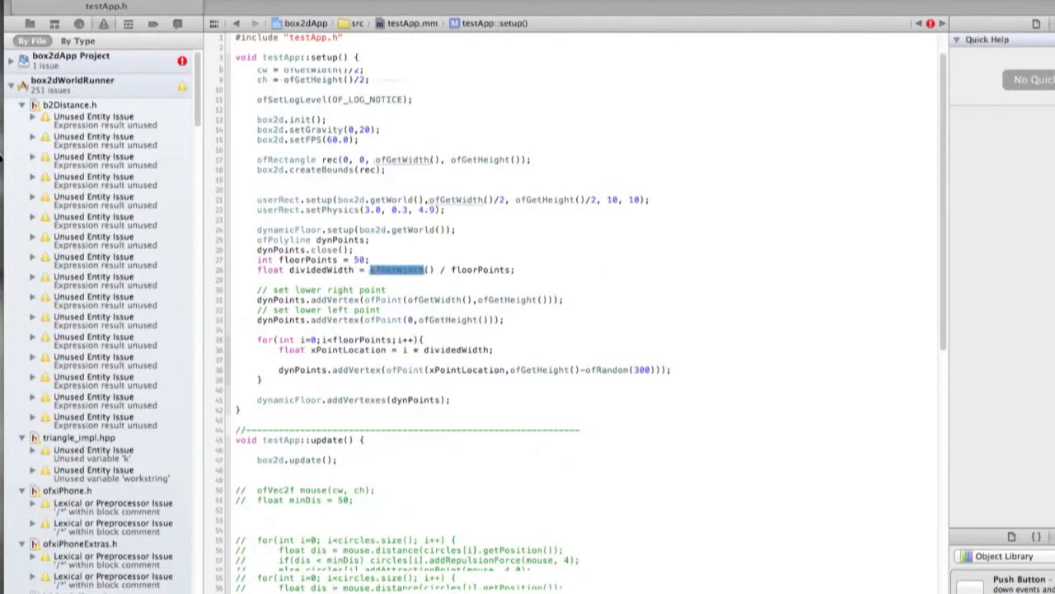
pyautogui.click(398, 269)
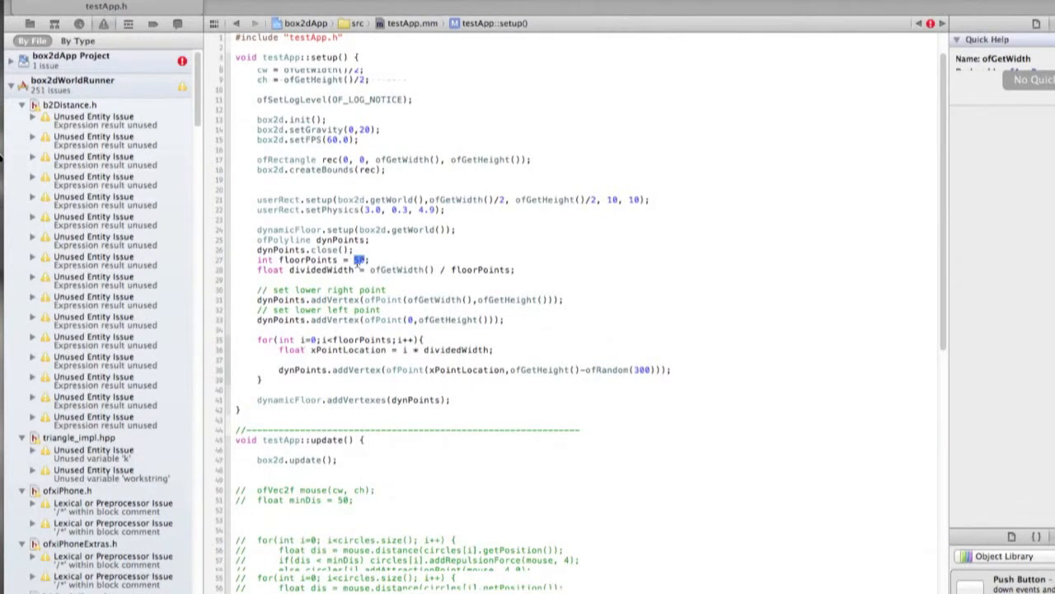
pyautogui.doubleClick(321, 269)
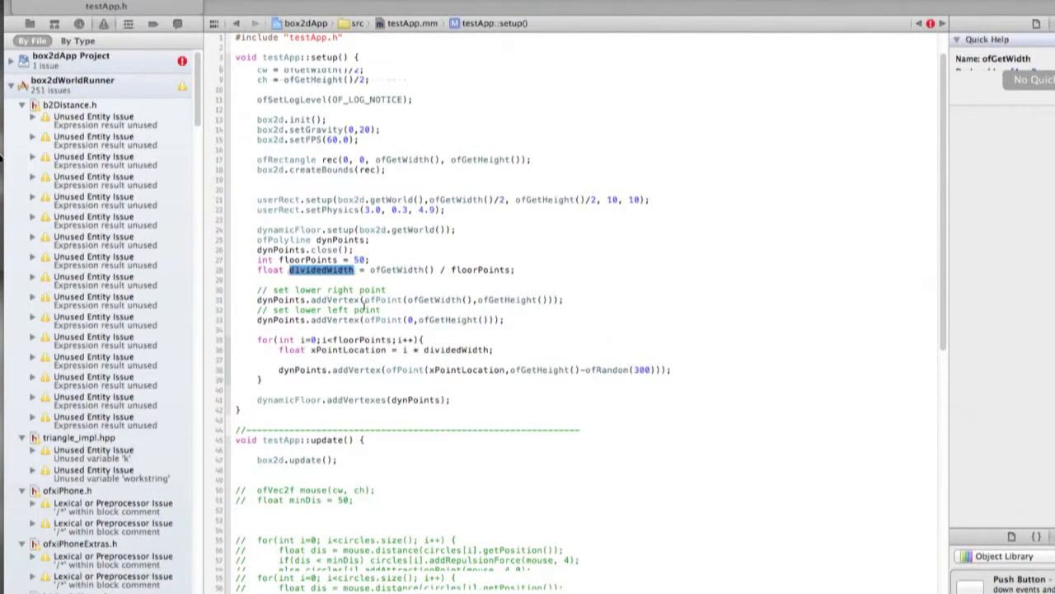
pyautogui.scroll(3)
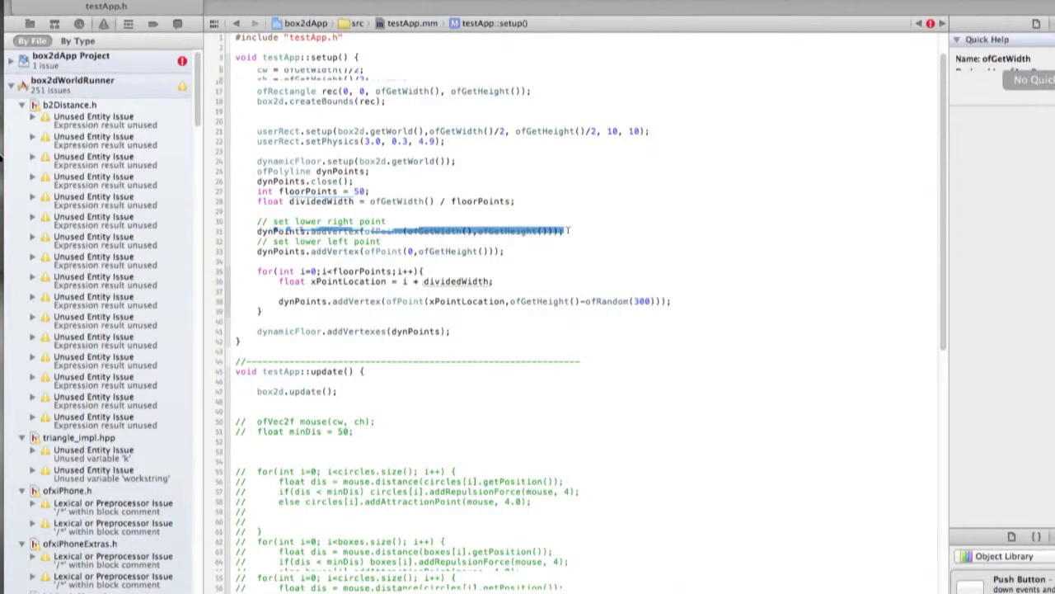
pyautogui.click(429, 231)
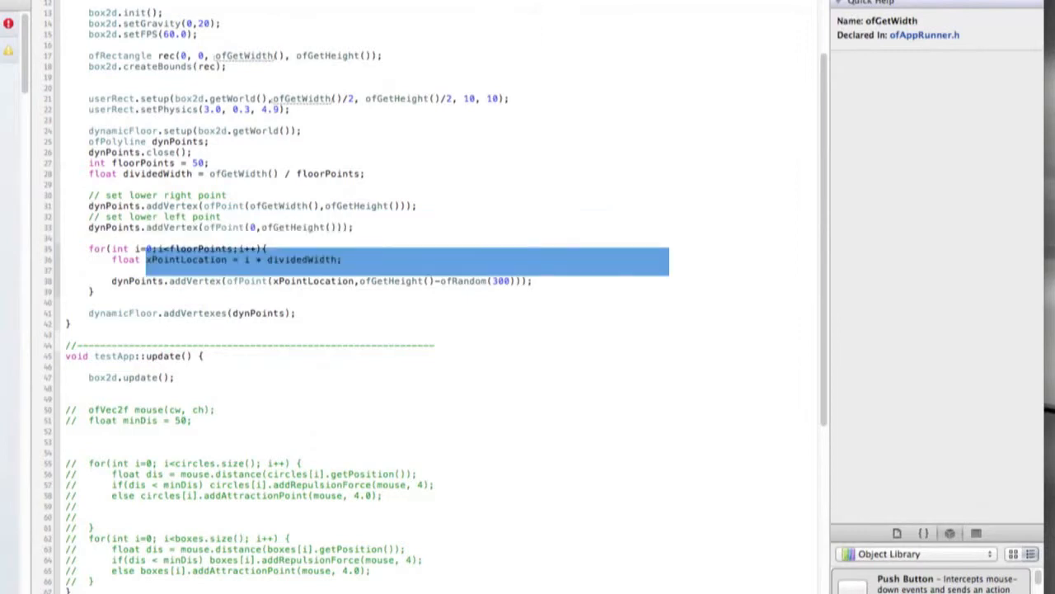
# Check floorPoints and xPointLocation in the addVertex loop with ofGetHeight()-ofRandom(300)
pyautogui.doubleClick(200, 248)
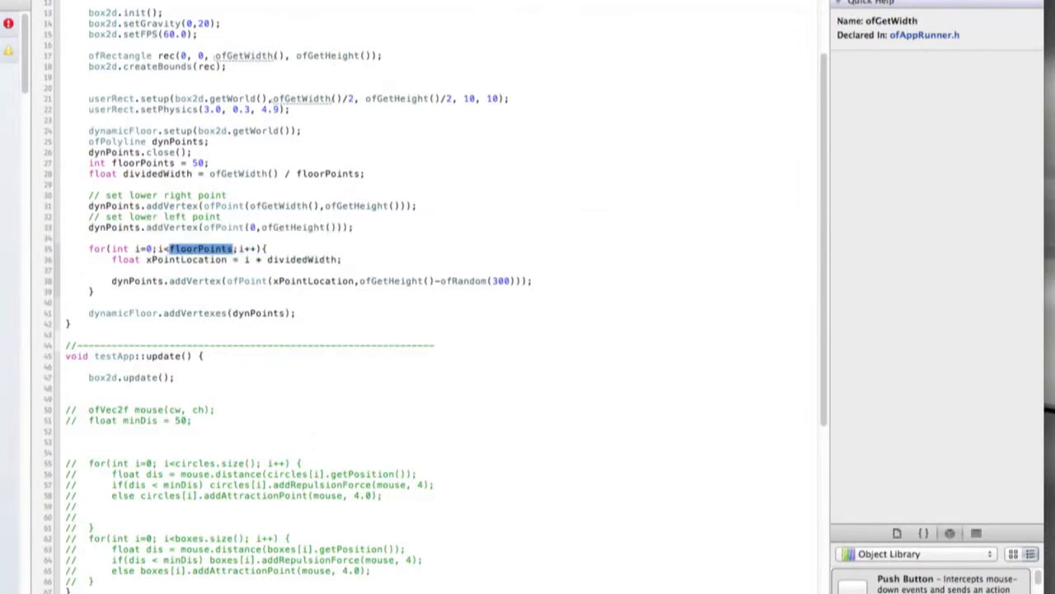
pyautogui.doubleClick(186, 259)
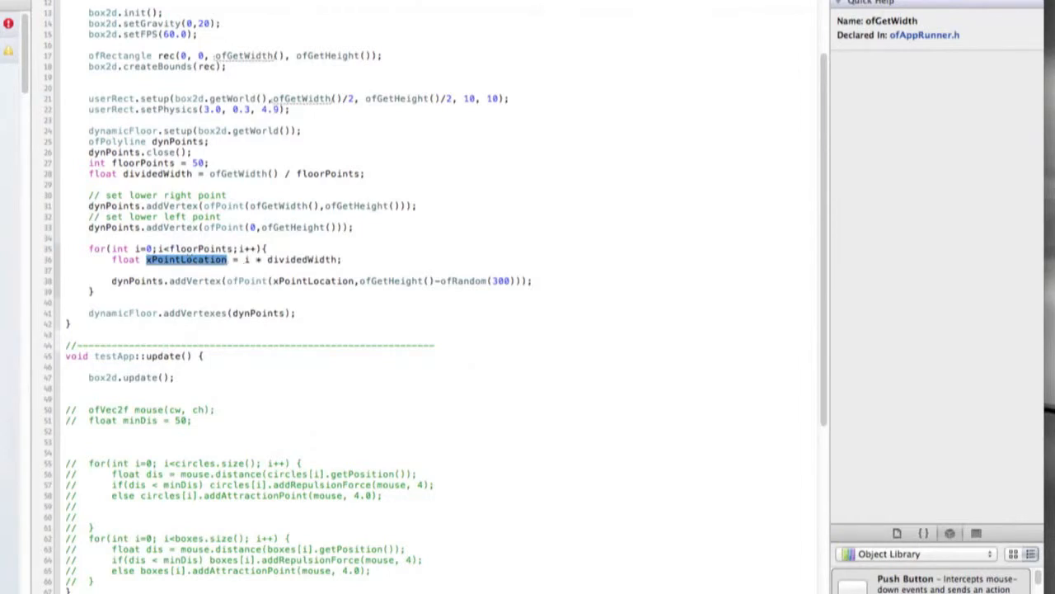
pyautogui.doubleClick(301, 259)
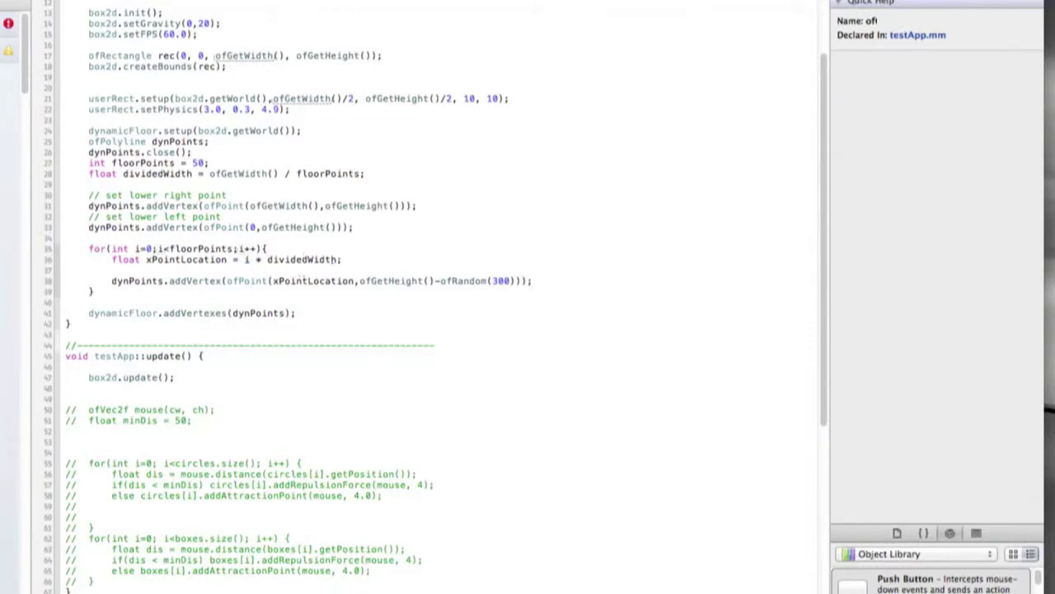
# Rewrite the addVertex height as (ofGetHeight()-200)-ofRandom(0,30)
pyautogui.doubleClick(312, 281)
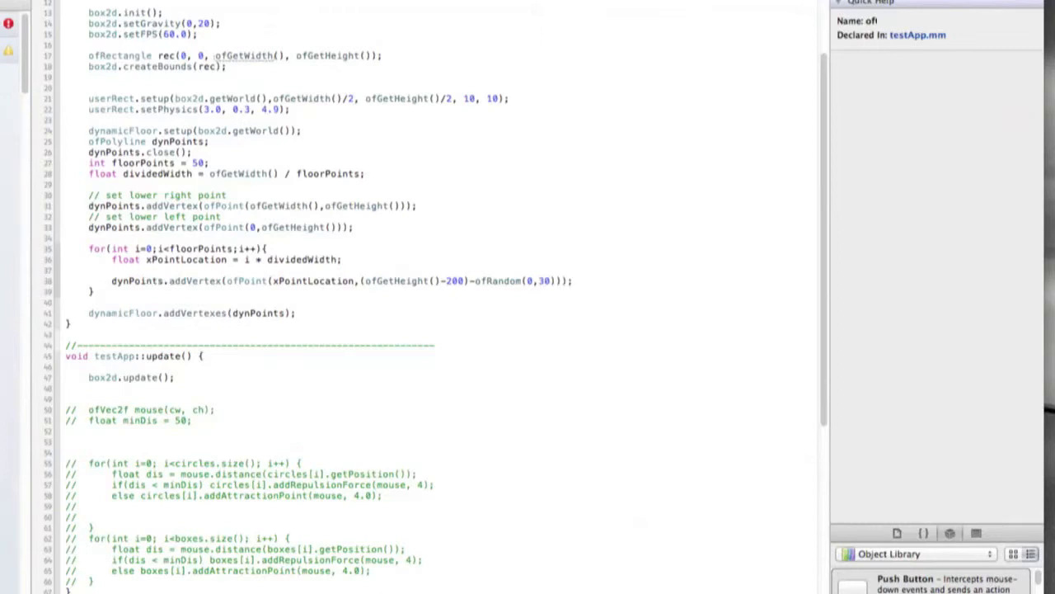
pyautogui.doubleClick(260, 312)
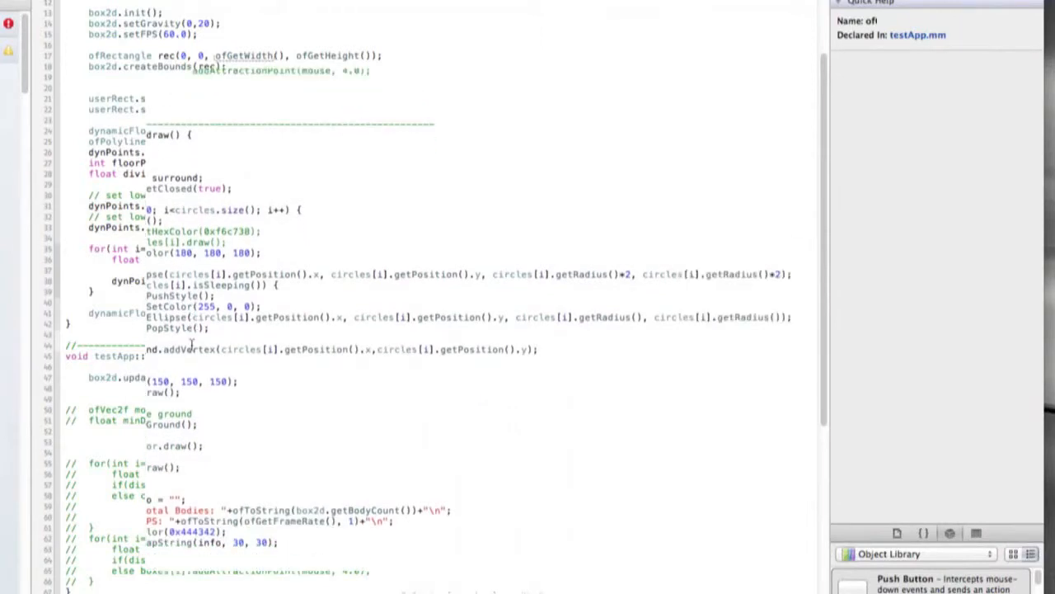
# Check draw(), change dynamicFloor.setup to dynamicFloor.create, and build for the iPad simulator
pyautogui.scroll(3)
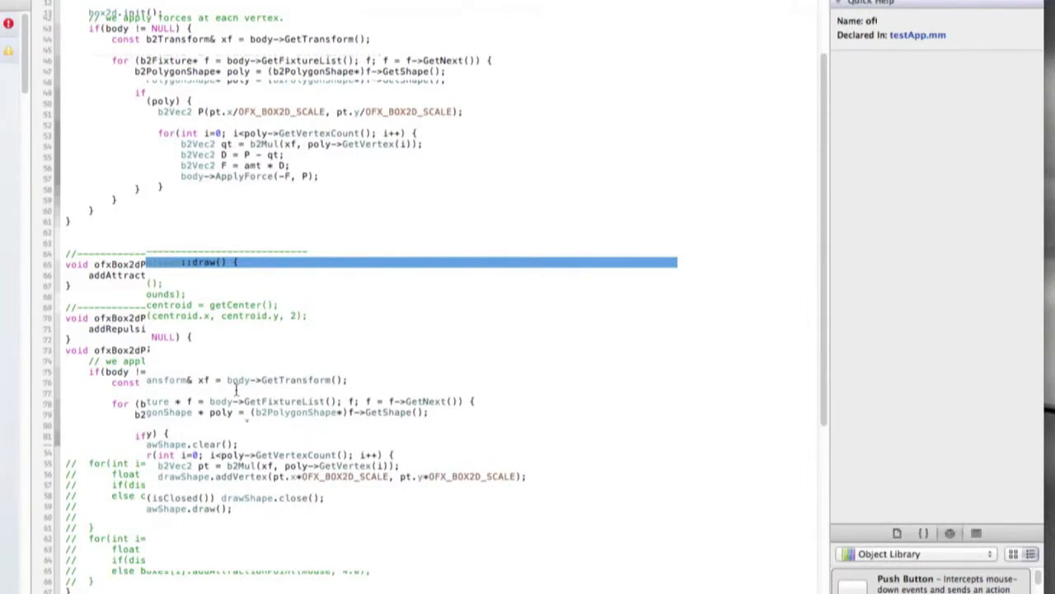
pyautogui.scroll(-3)
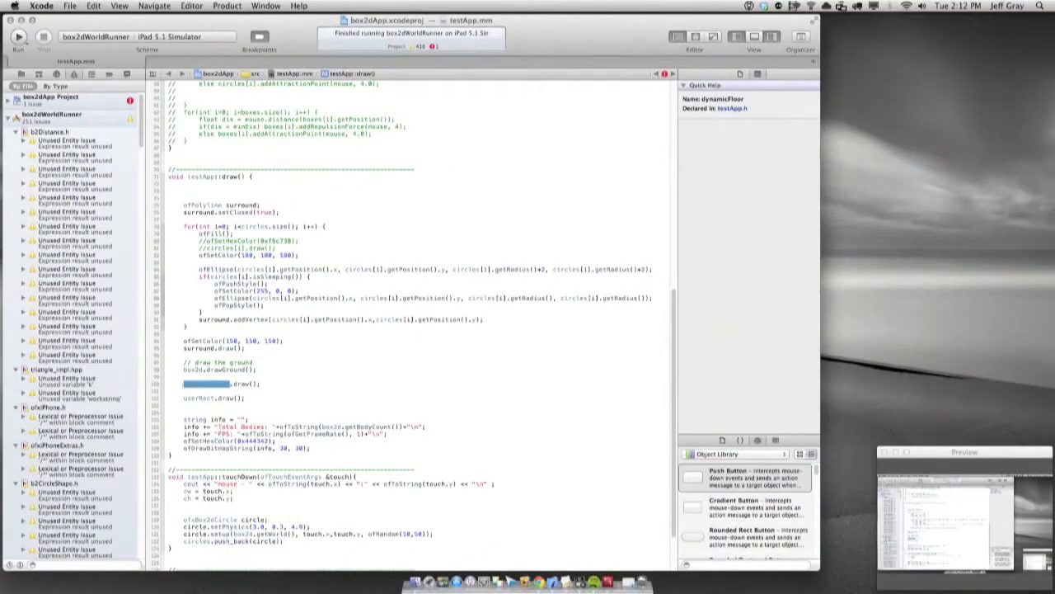
pyautogui.click(18, 36)
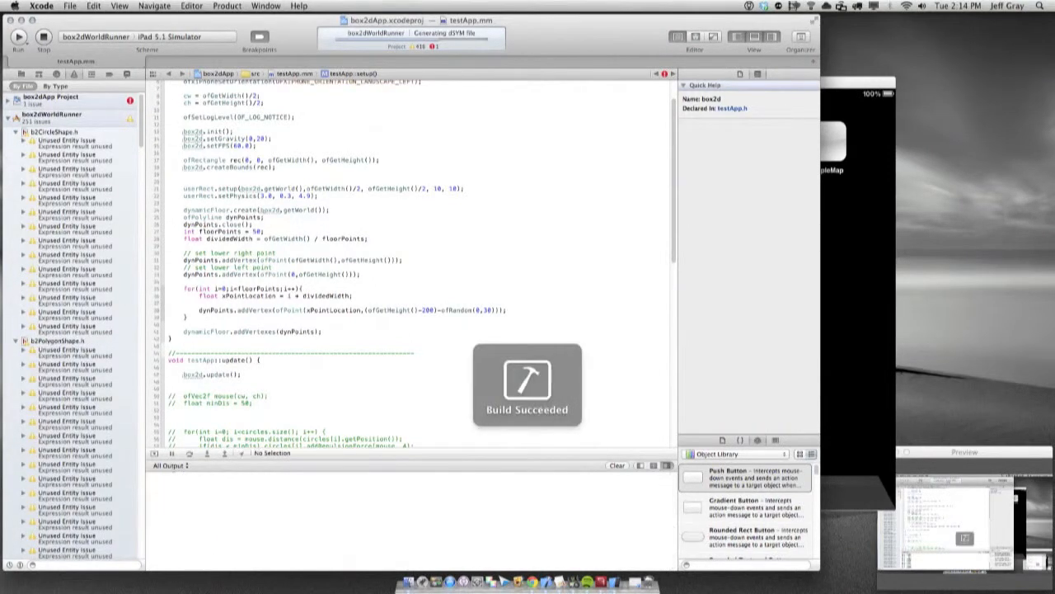
# Tap inside the running iPad 5.1 simulator app to test touch input
pyautogui.click(17, 37)
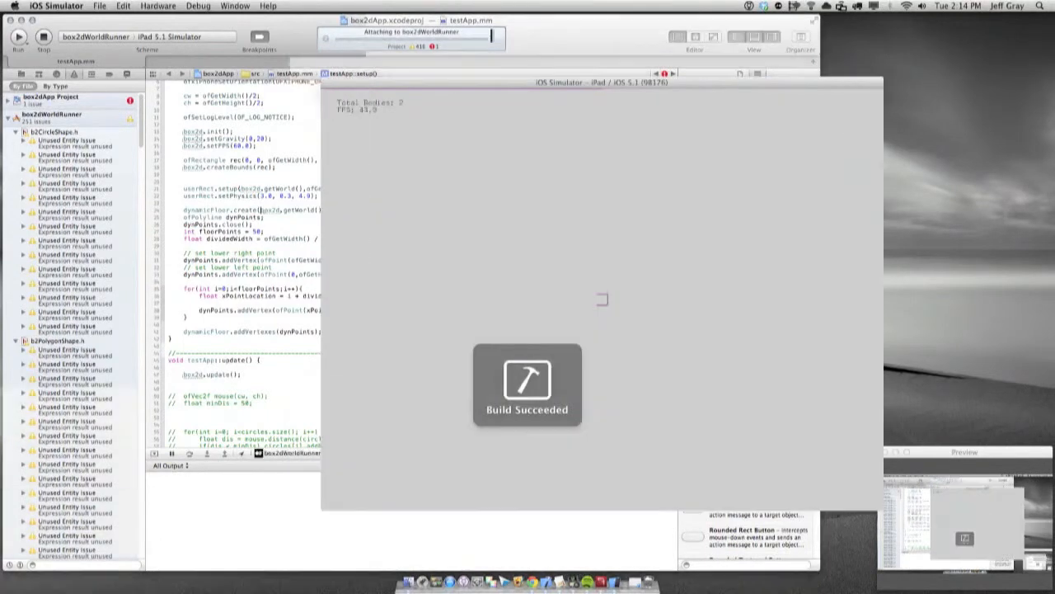
pyautogui.click(17, 37)
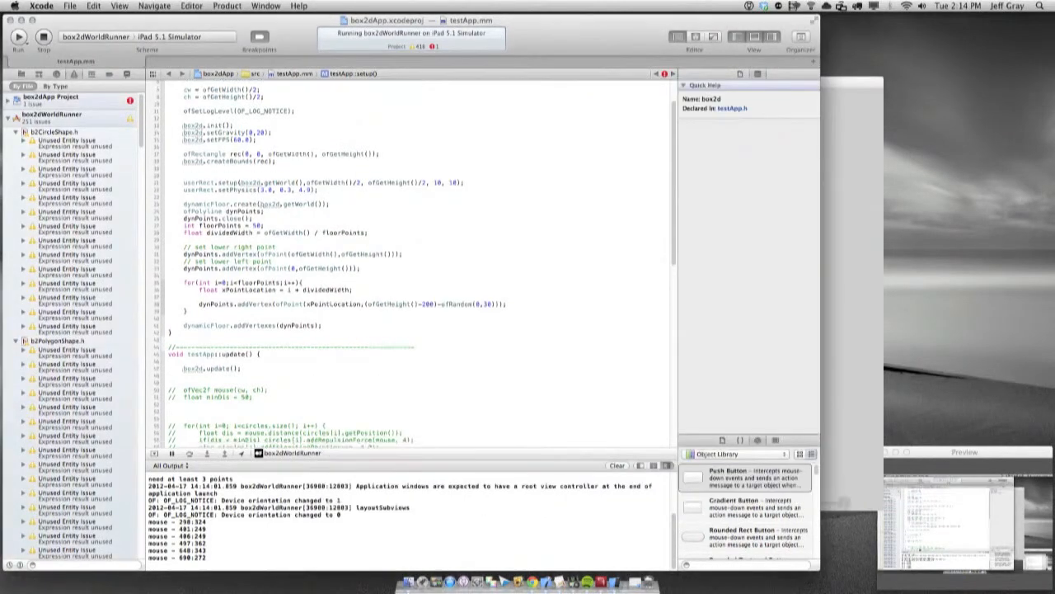
pyautogui.scroll(-3)
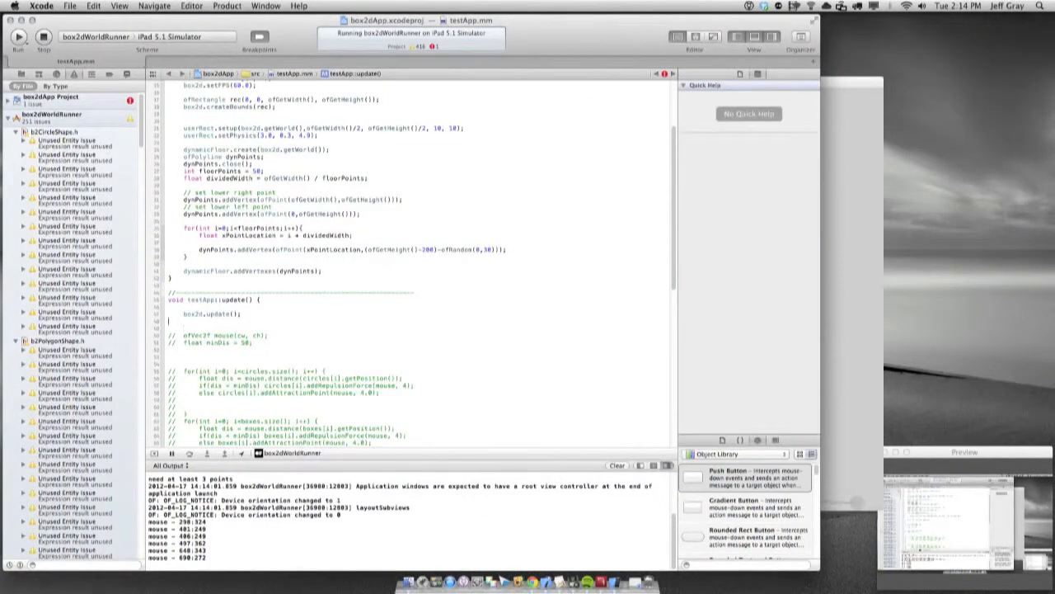
# Add dynamicFloor.update() after box2d.update() in update() and rebuild
pyautogui.write('dynamicFloor.update();')
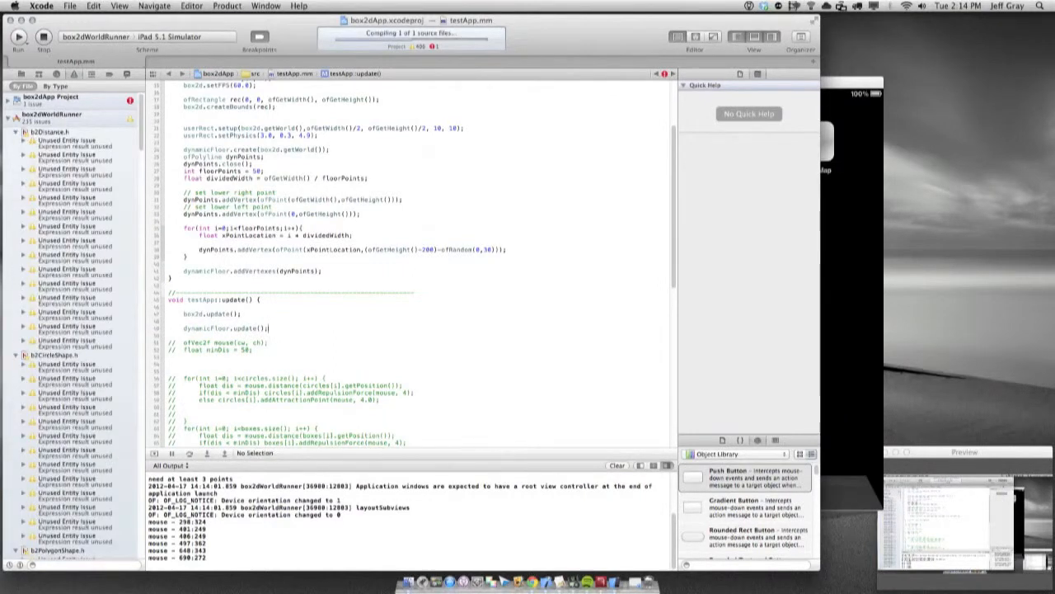
pyautogui.click(16, 36)
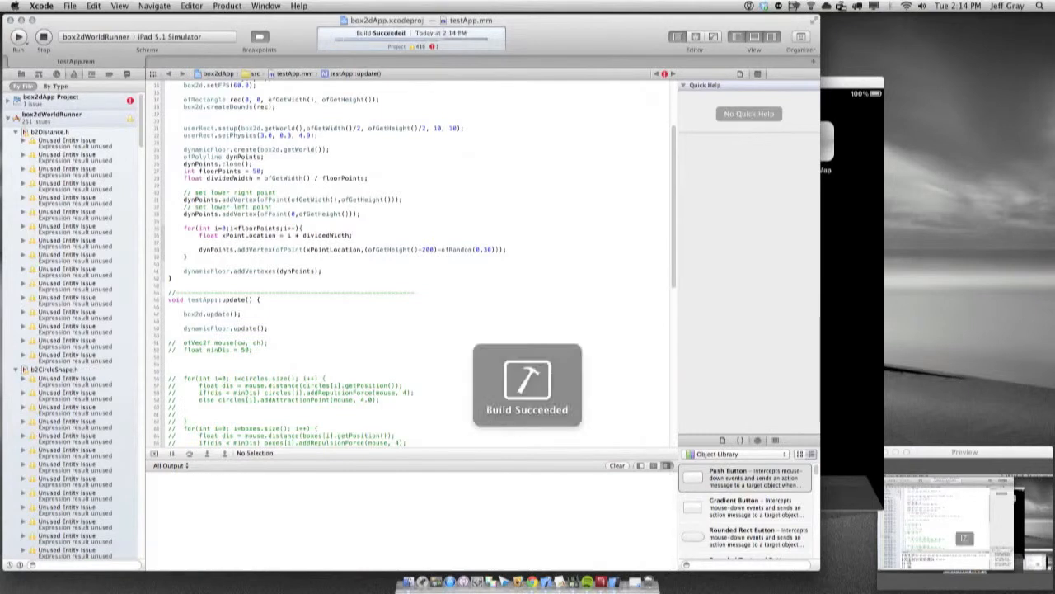
pyautogui.click(18, 36)
pyautogui.write('dynamicFloor.setup(box2d.getWorld());')
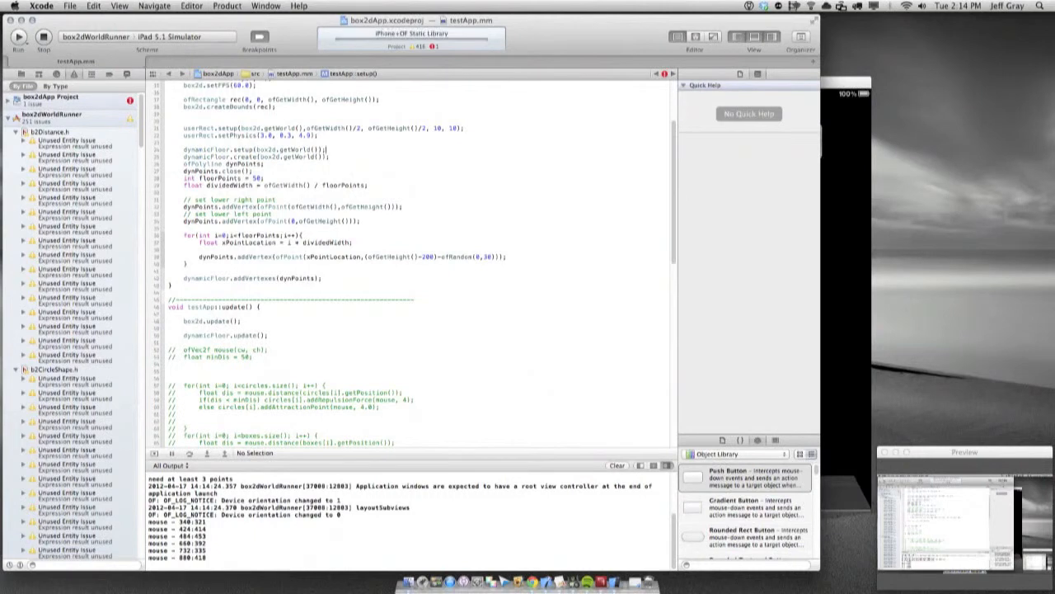
# Insert dynamicFloor.setup(box2d.getWorld()) above create() in setup() and rebuild
pyautogui.click(17, 36)
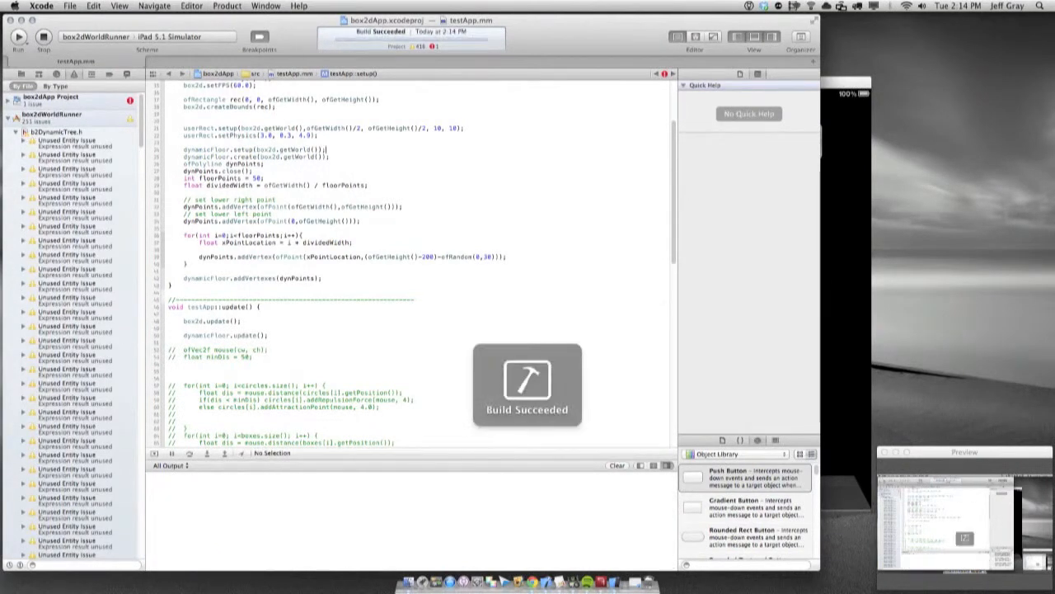
pyautogui.click(19, 37)
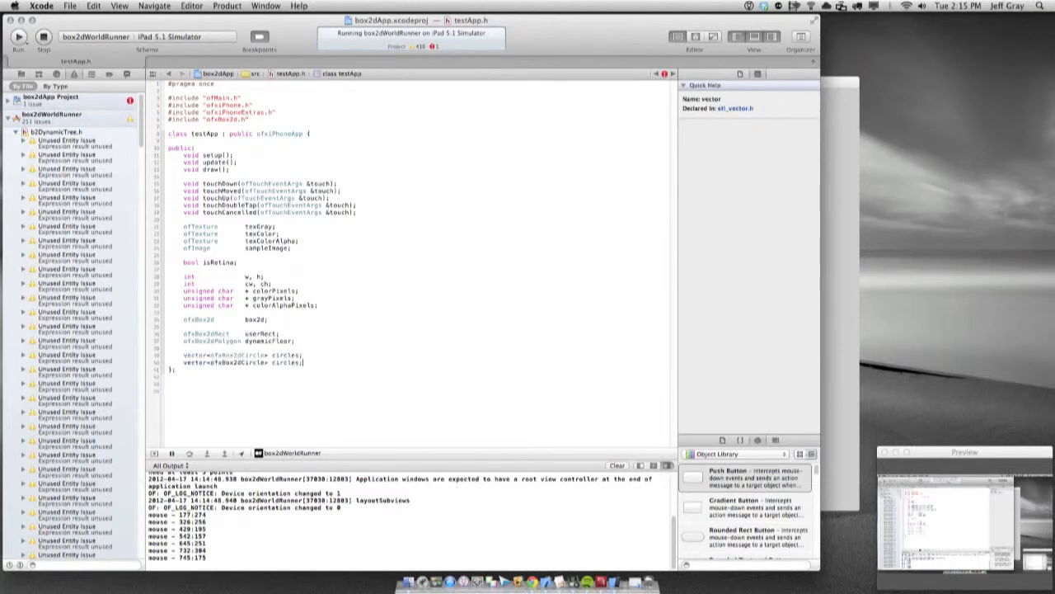
# In testApp.h, retype the copied vector as ofxBox2dRect and rename it groundBoxes
pyautogui.doubleClick(251, 362)
pyautogui.write('Rect')
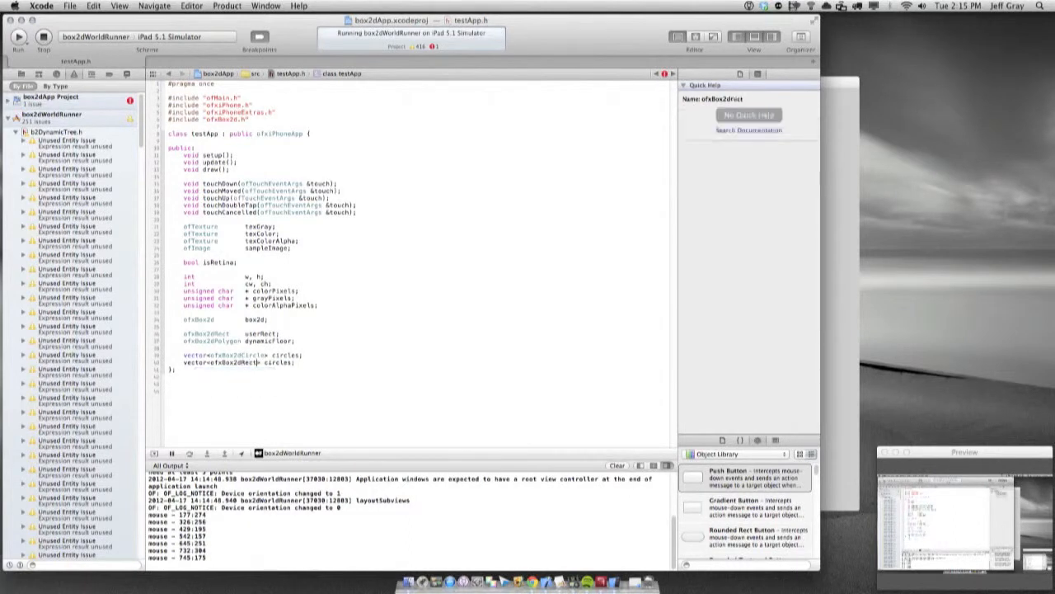
pyautogui.doubleClick(278, 361)
pyautogui.write('b')
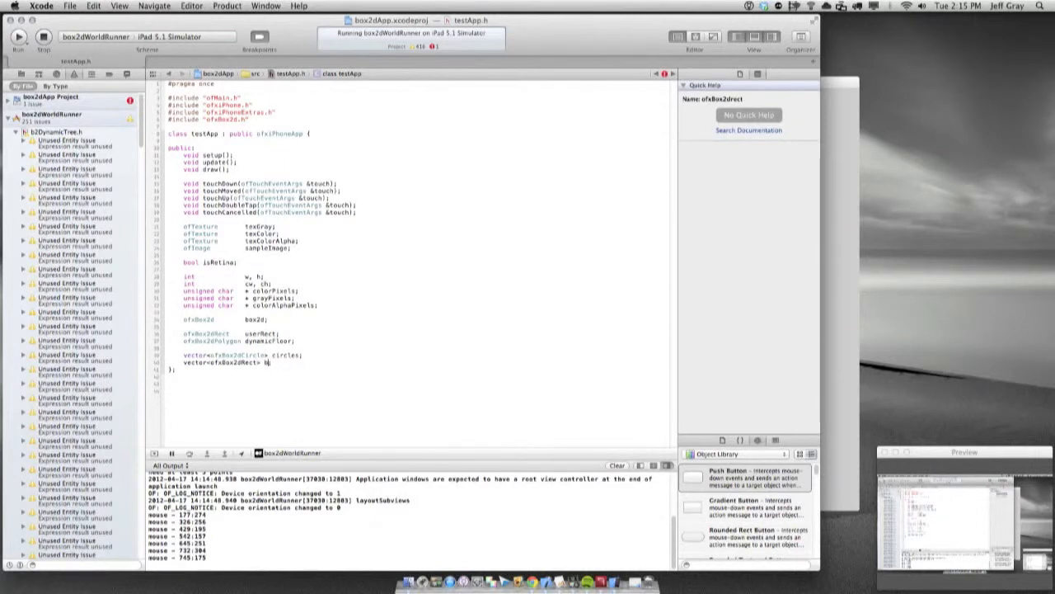
pyautogui.write('ground')
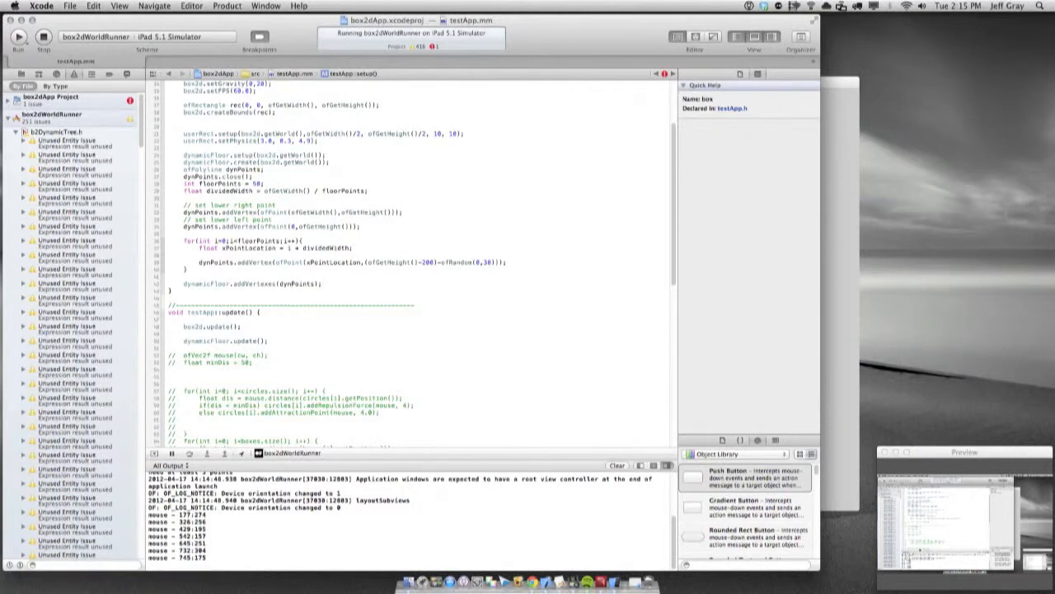
# Comment out the dynamicFloor setup, ofPolyline, corner addVertex and loop dynPoints.addVertex lines
pyautogui.scroll(3)
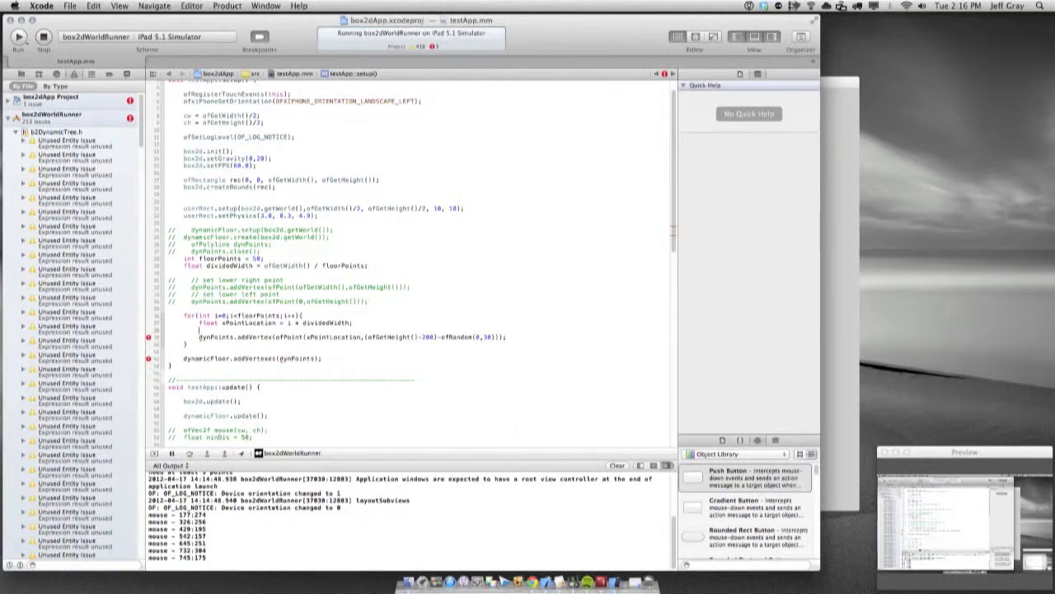
pyautogui.doubleClick(216, 337)
pyautogui.write('box')
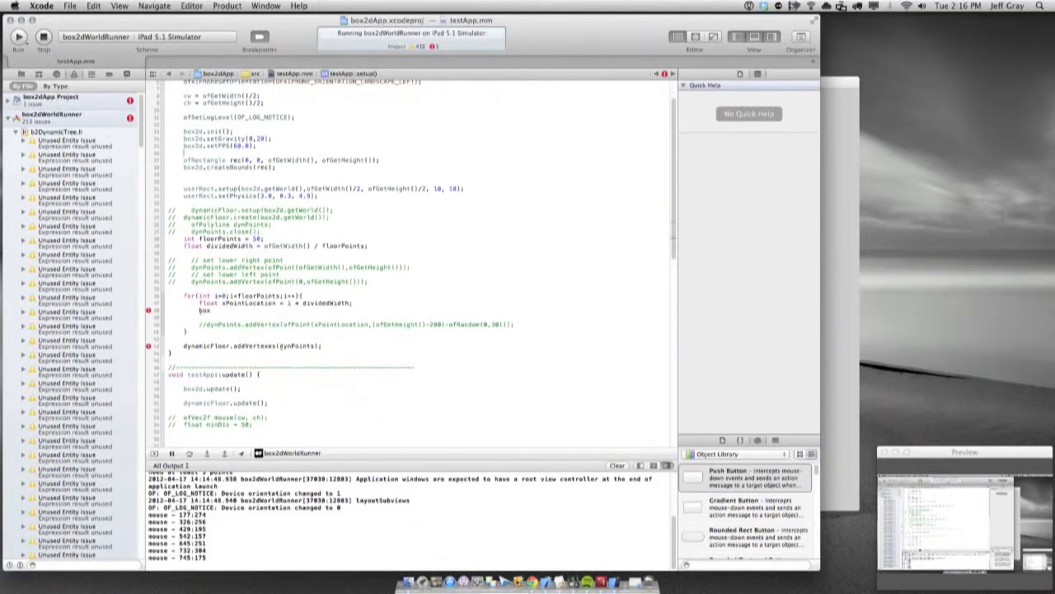
pyautogui.doubleClick(210, 310)
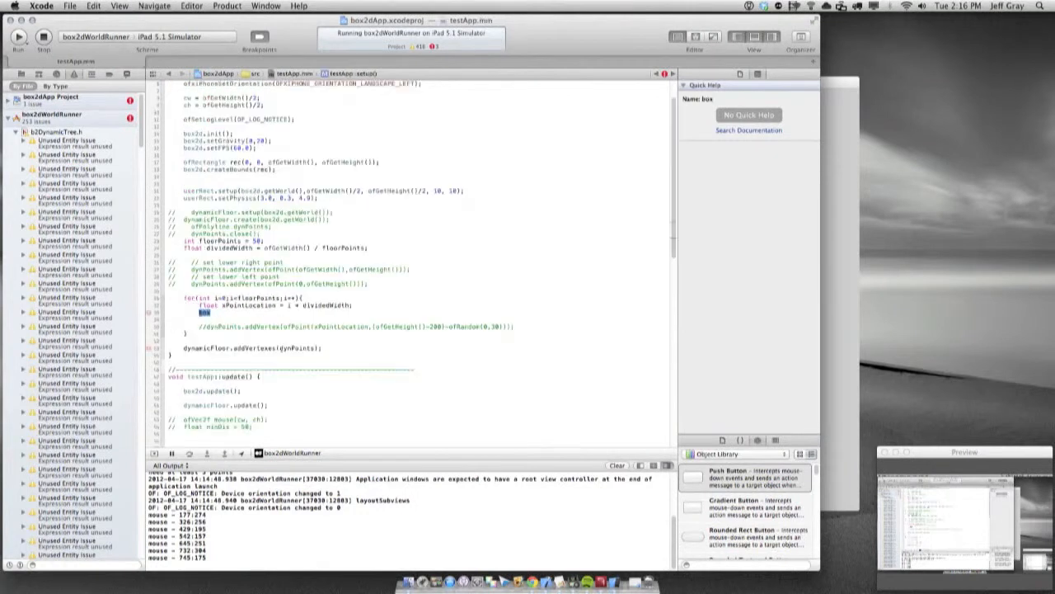
# Declare ofxBox2dRect thisBox in the floor loop and copy touchDown's circle physics and setup lines
pyautogui.write('groundBoxes.')
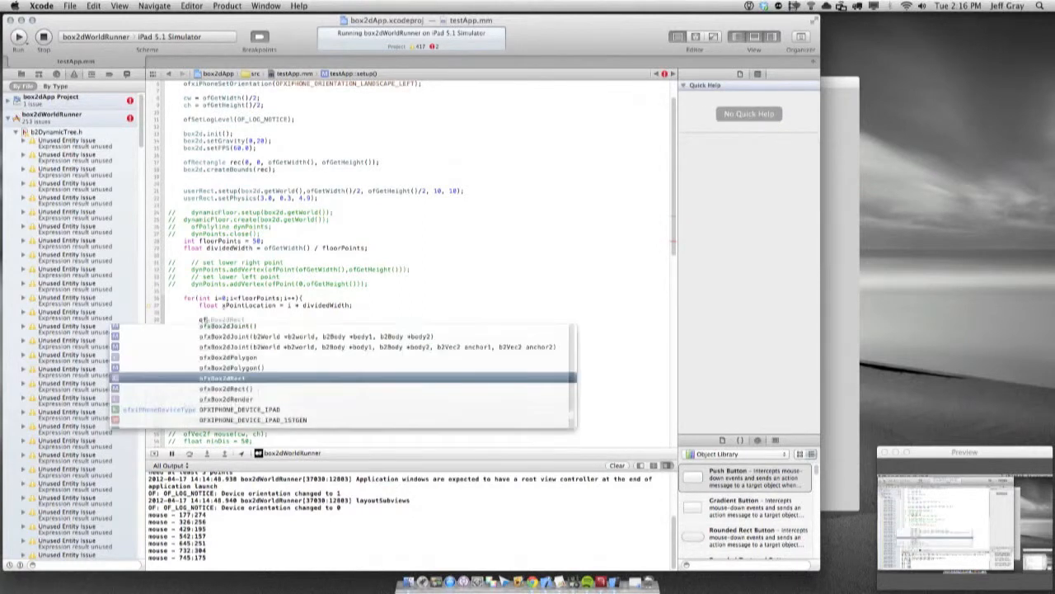
pyautogui.click(247, 377)
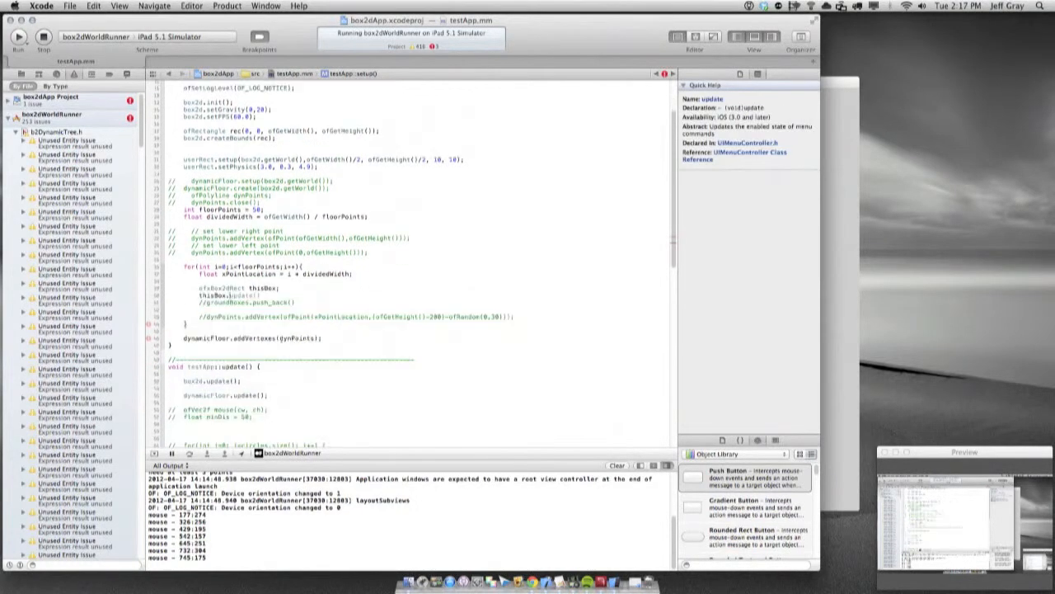
pyautogui.scroll(-3)
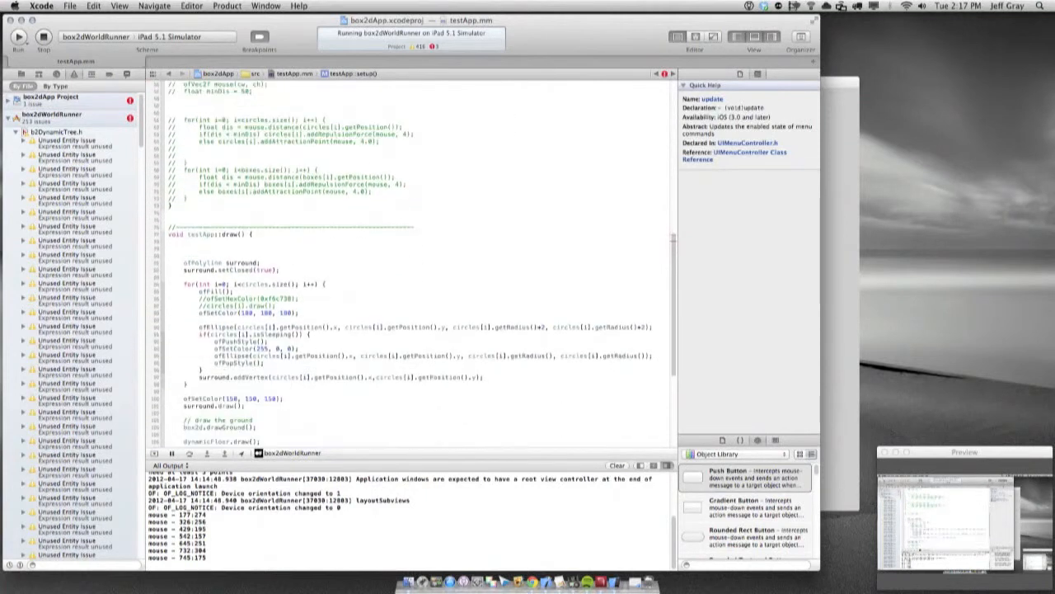
pyautogui.scroll(-3)
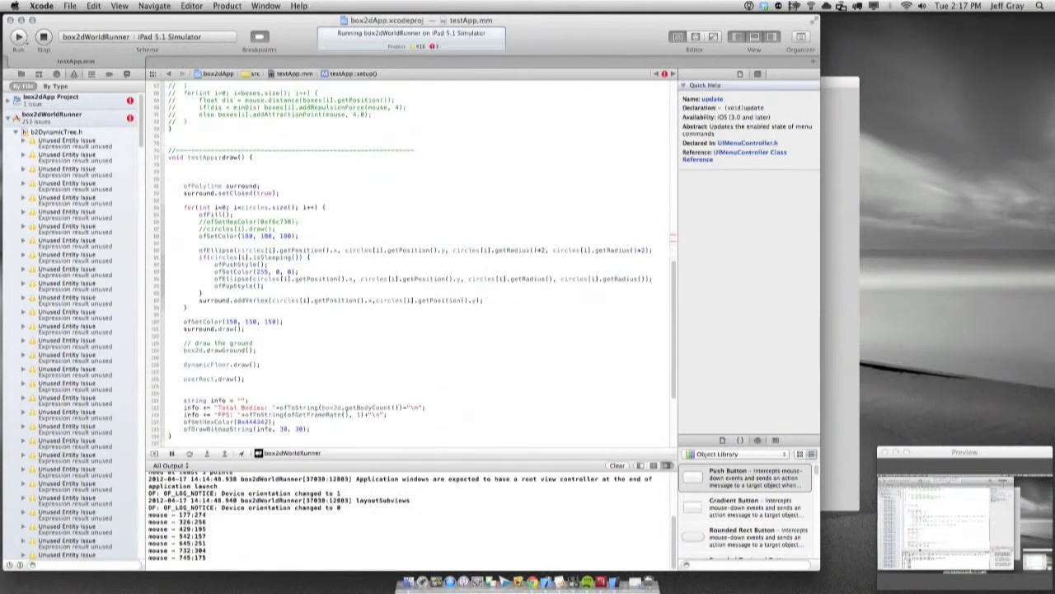
pyautogui.scroll(-3)
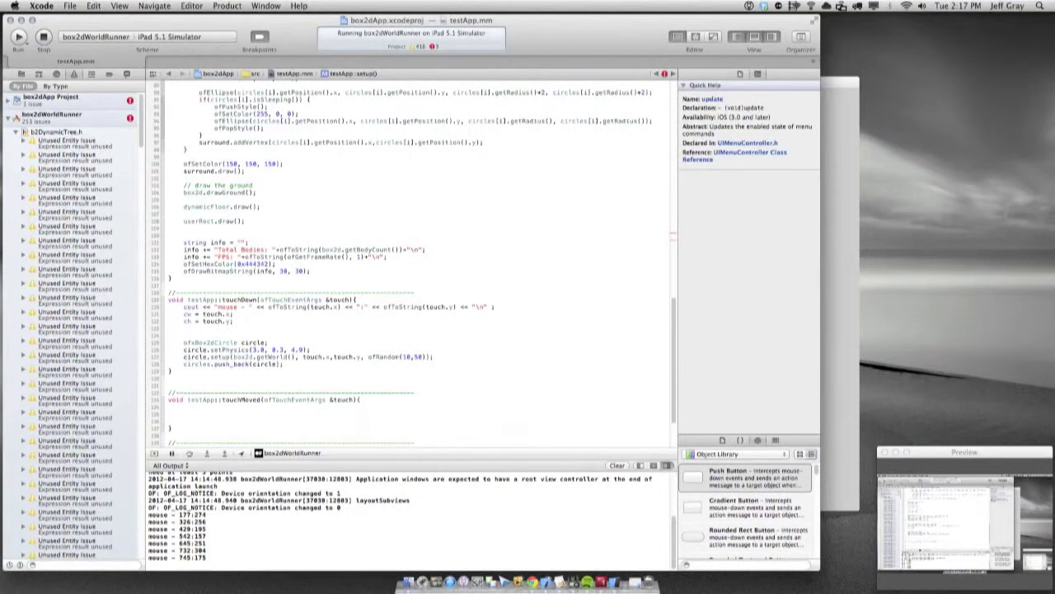
pyautogui.doubleClick(229, 349)
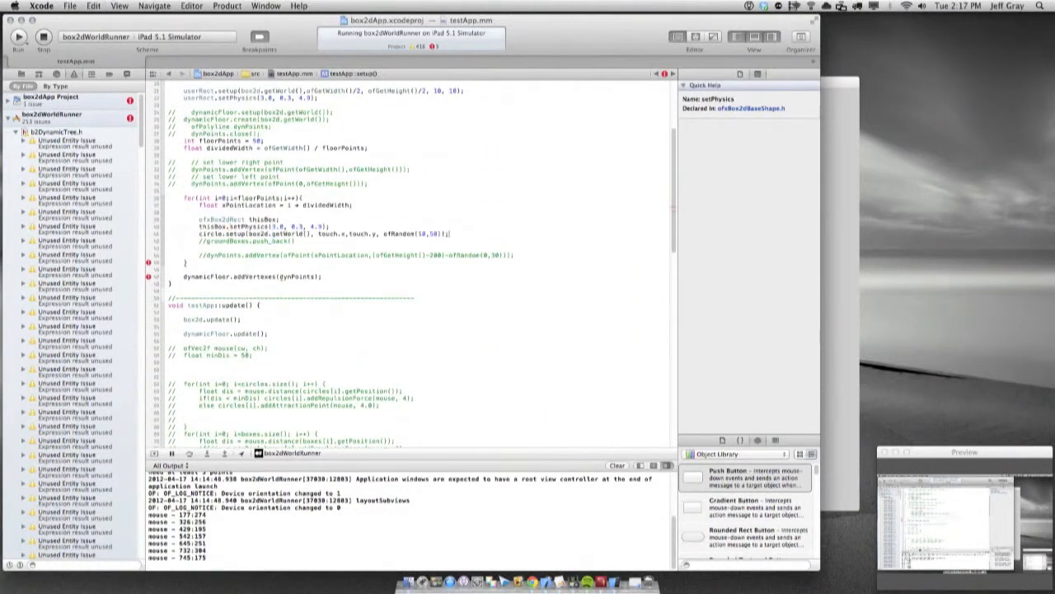
pyautogui.doubleClick(272, 235)
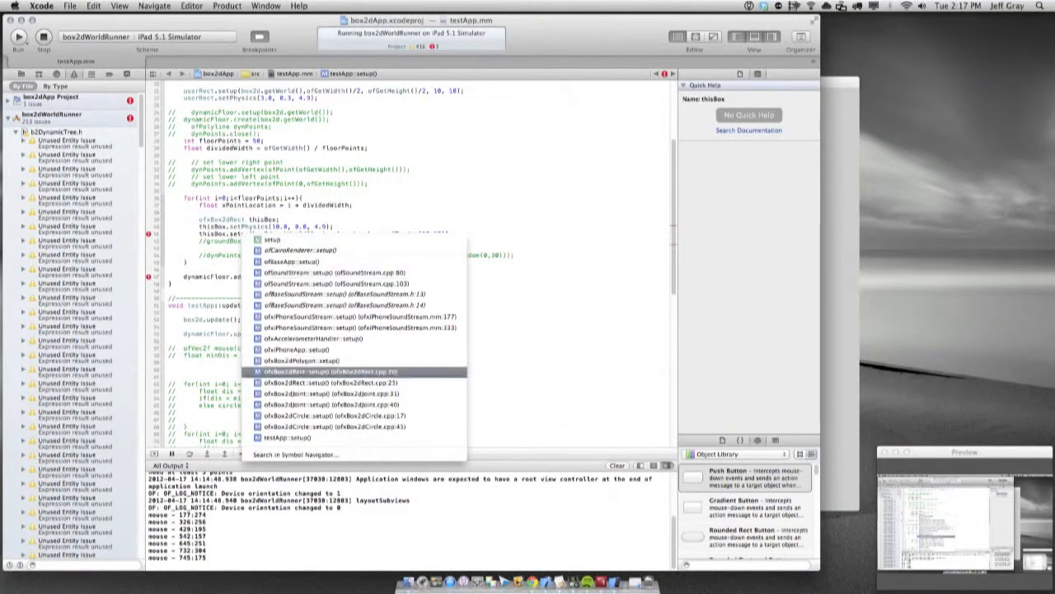
# Use ofxBox2dRect setup for thisBox, replacing touch.x with xPointLocation and removing ofRandom
pyautogui.click(354, 372)
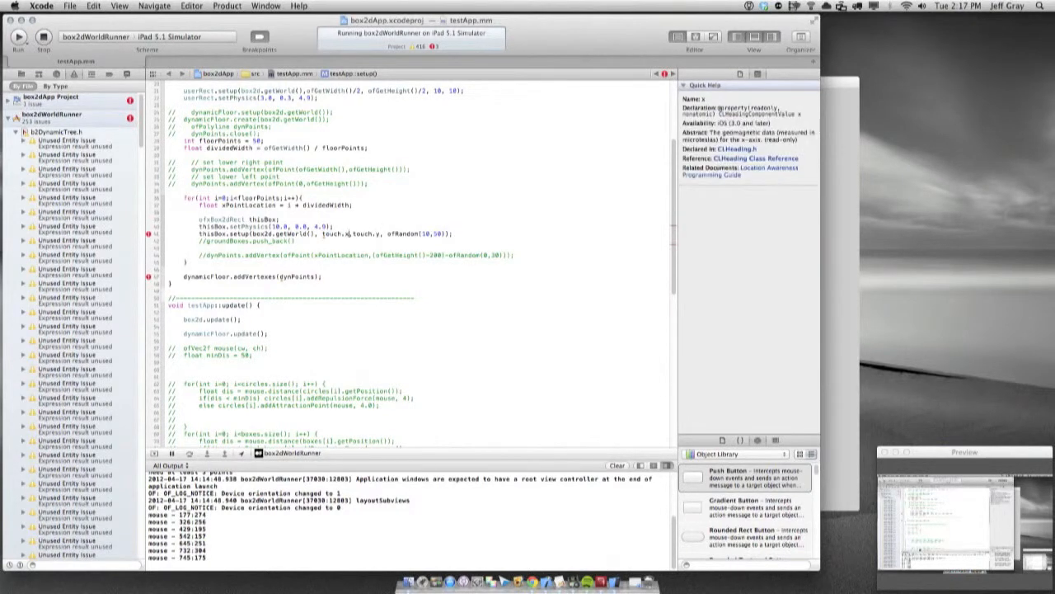
pyautogui.doubleClick(416, 233)
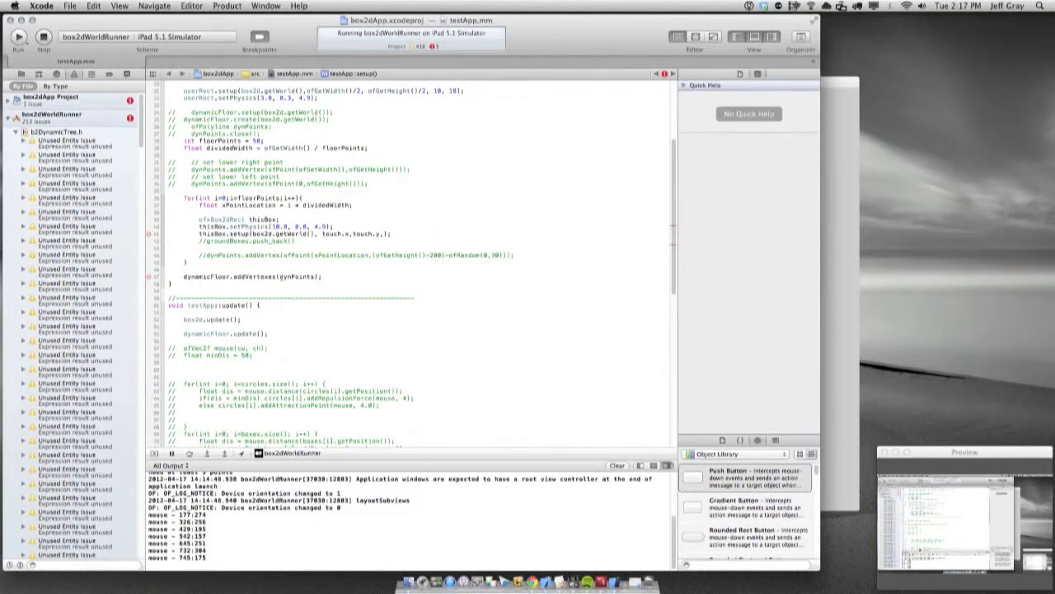
pyautogui.doubleClick(352, 233)
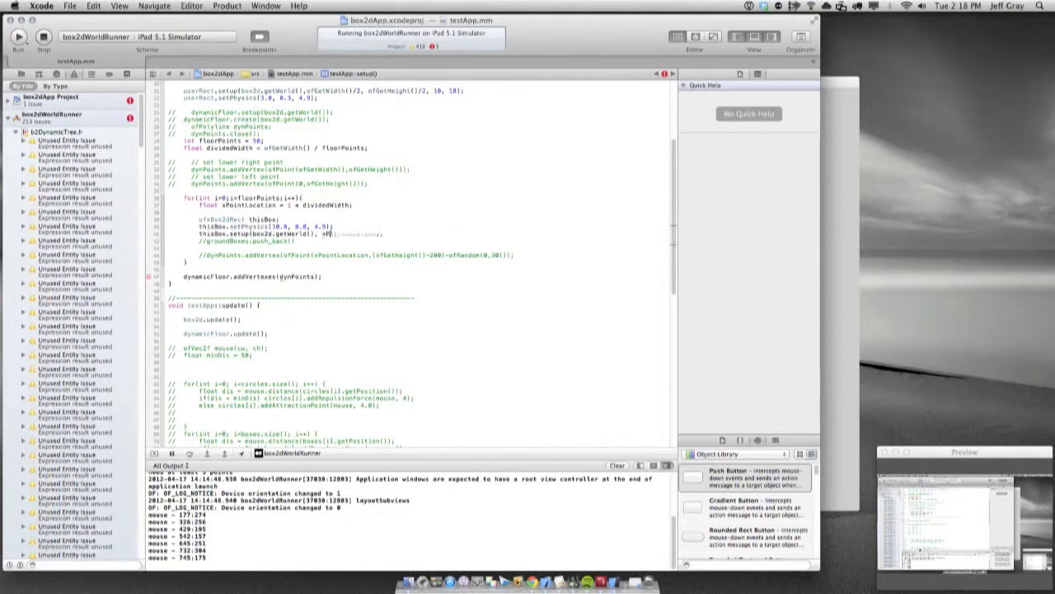
pyautogui.write('xPointLocation, );')
pyautogui.write('float')
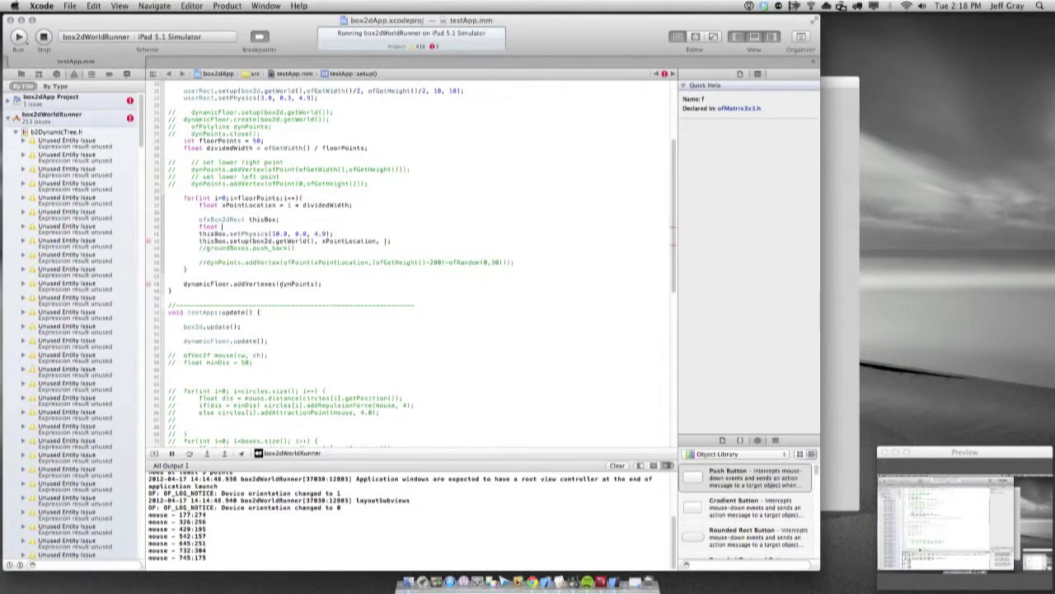
pyautogui.click(221, 228)
pyautogui.write(' randomHeight = (ofGetHeight()-200)-ofRandom(0,30);')
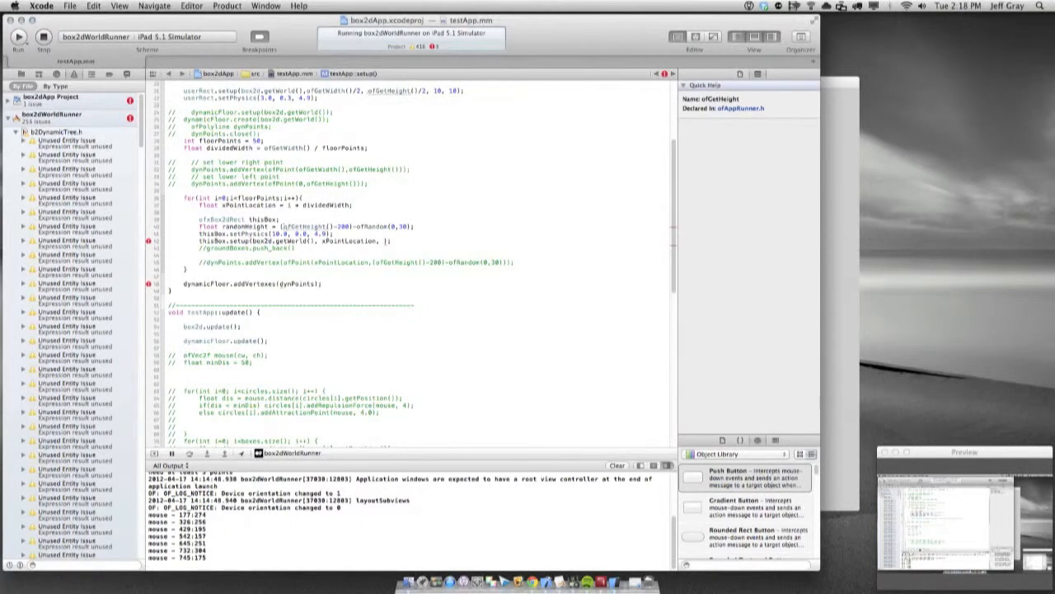
# Pass dividedWidth and randomHeight to thisBox.setup and push thisBox into groundBoxes
pyautogui.doubleClick(246, 227)
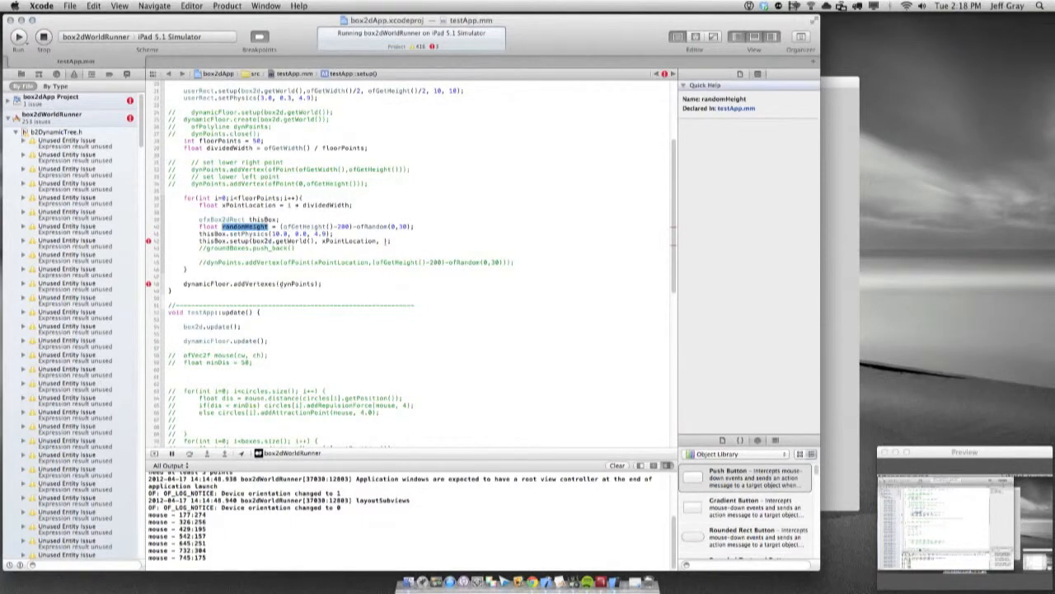
pyautogui.click(297, 227)
pyautogui.write('ofGetHeight(')
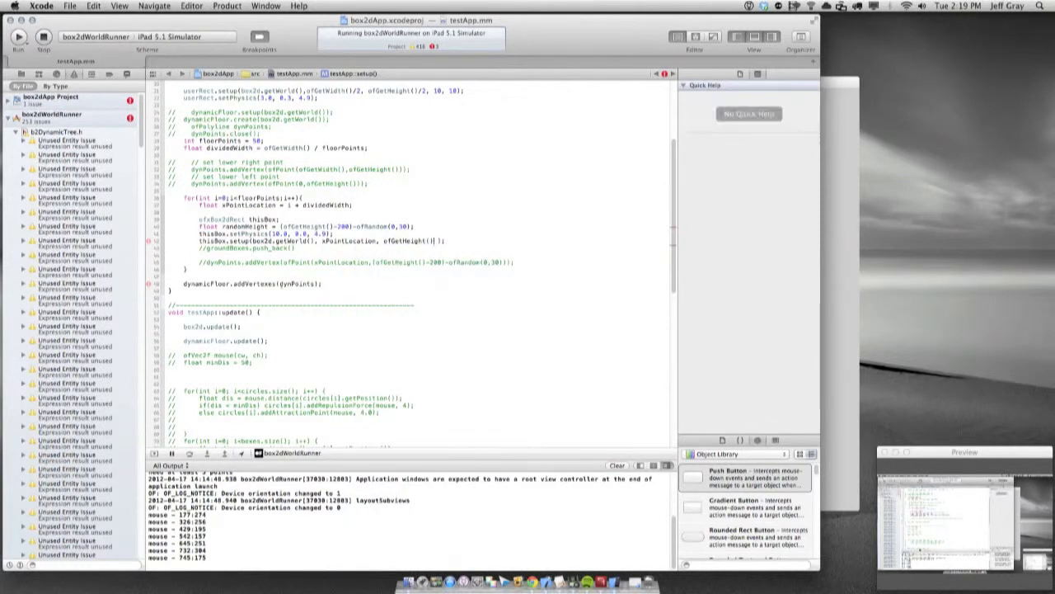
pyautogui.write('randomHeight,')
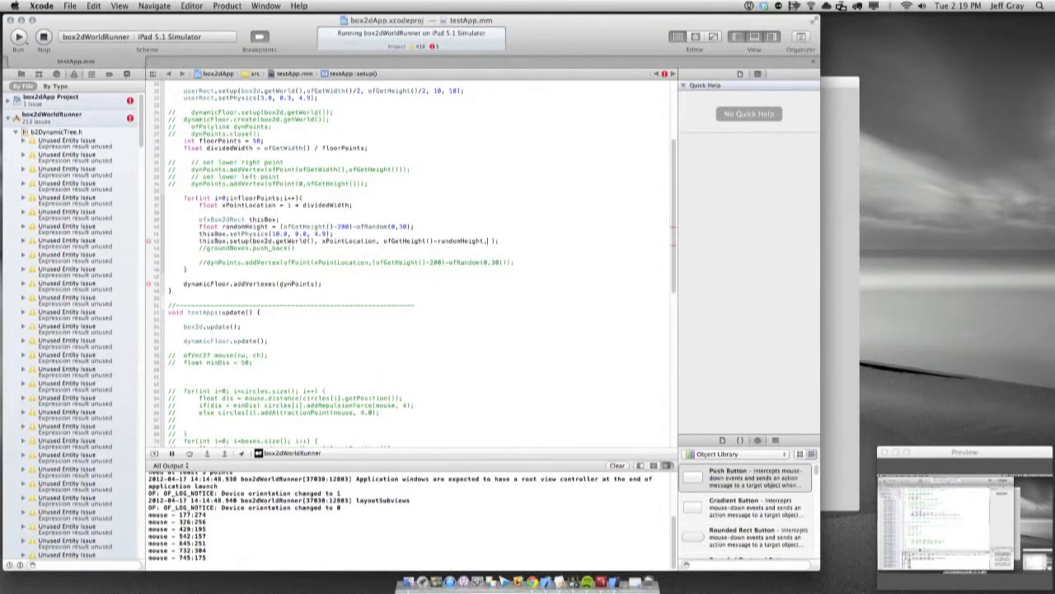
pyautogui.moveTo(503, 241)
pyautogui.write('dividedWidth, randomHeight ')
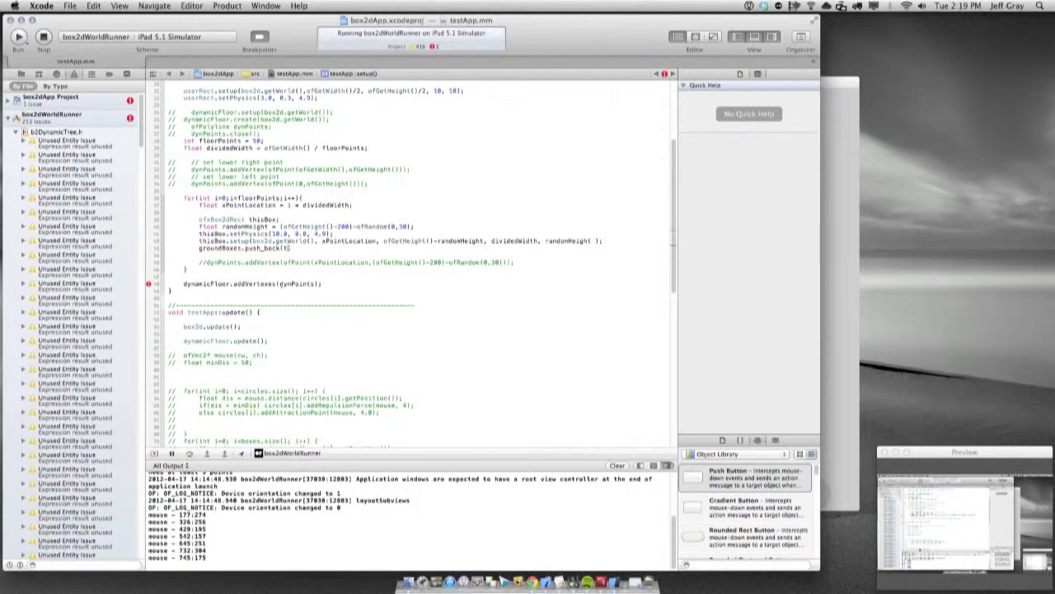
pyautogui.click(248, 246)
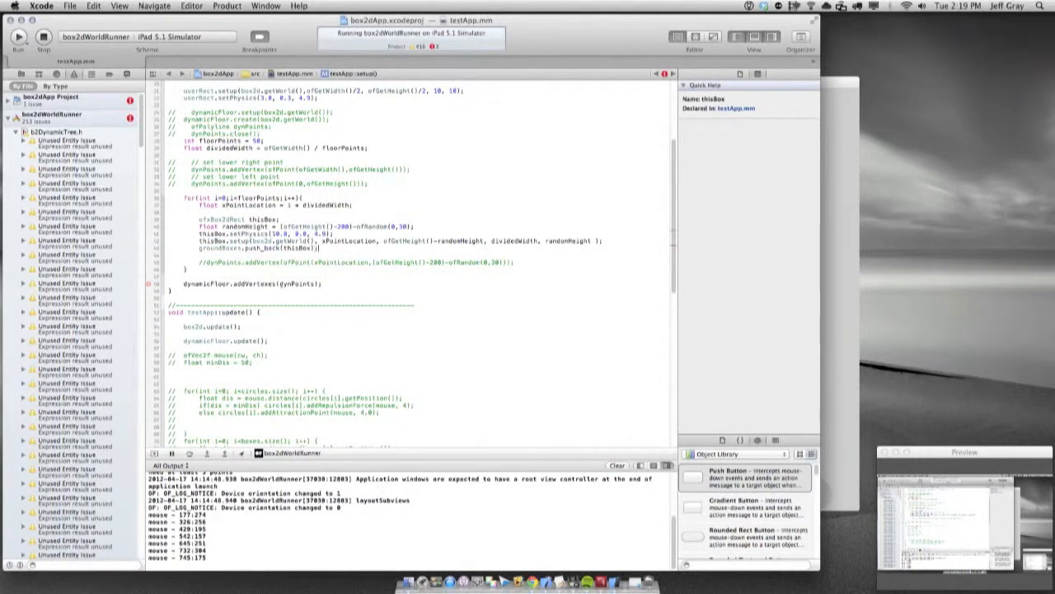
pyautogui.scroll(-3)
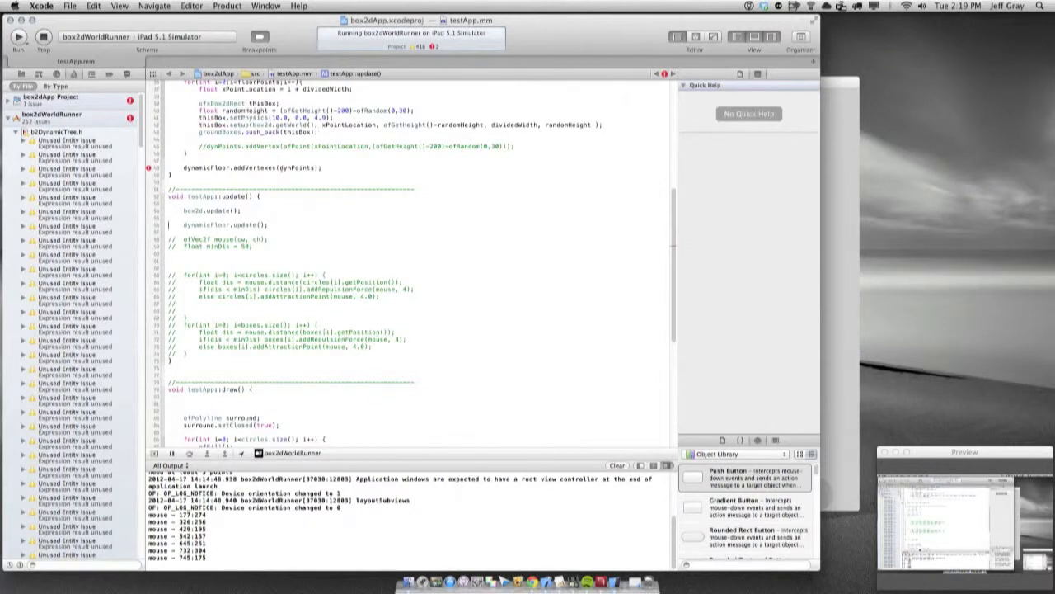
# Comment out dynamicFloor.update() and start a groundBoxes loop with an ofRect call in draw()
pyautogui.scroll(-3)
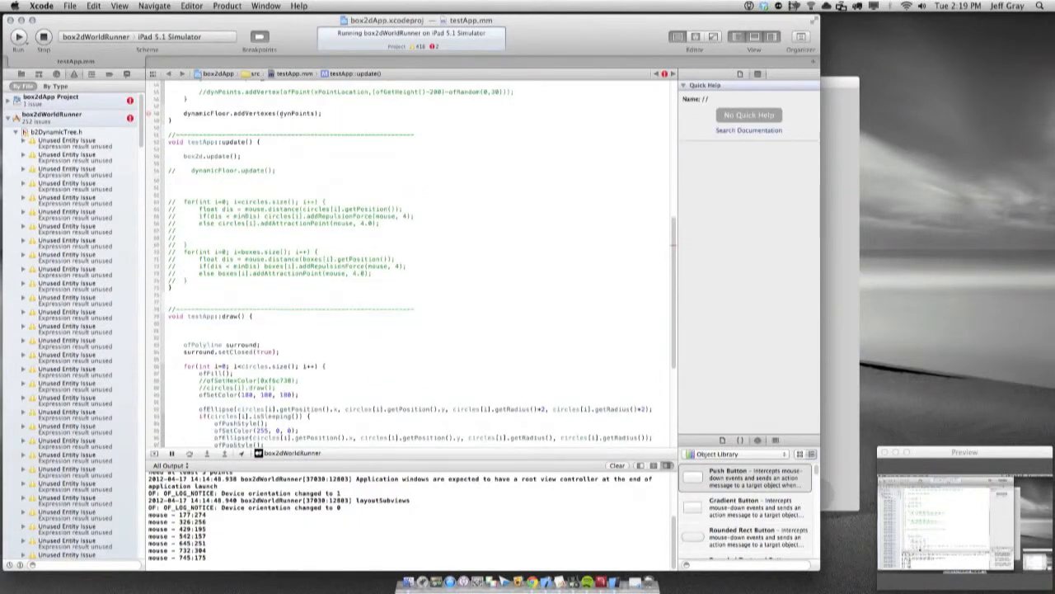
pyautogui.scroll(-3)
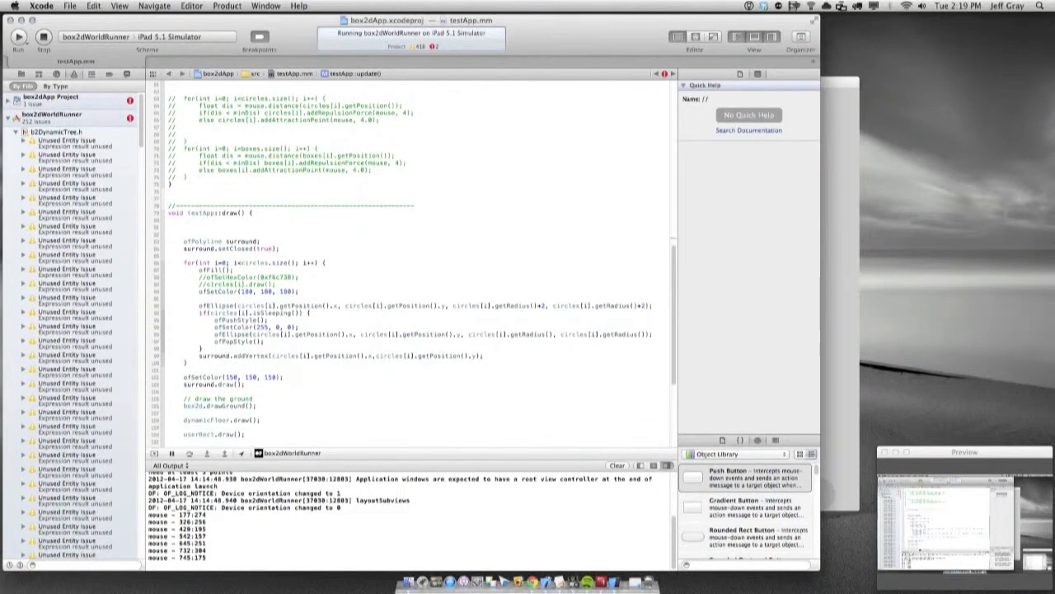
pyautogui.scroll(-3)
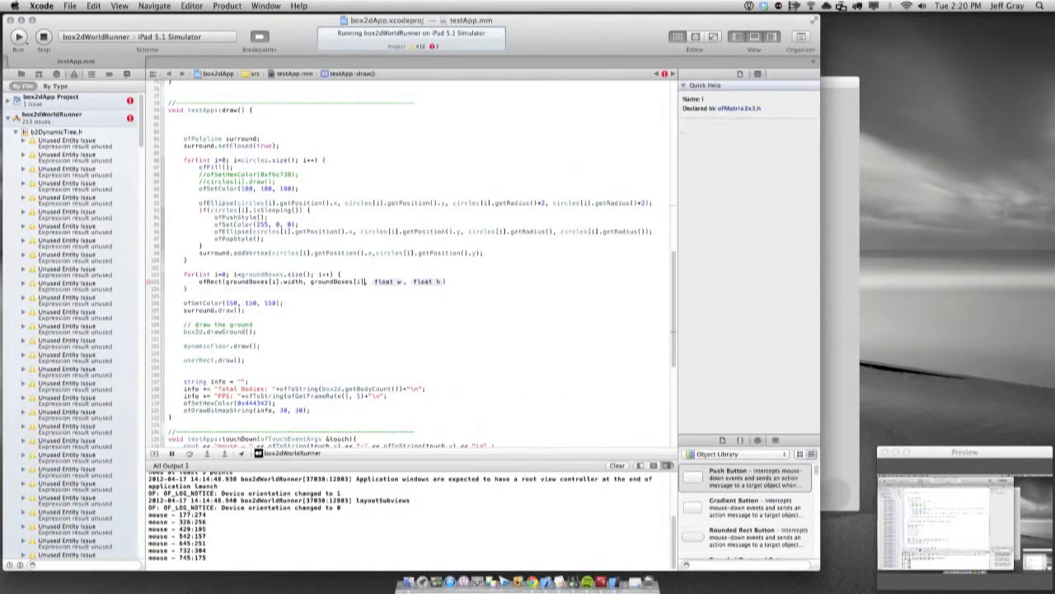
# Fill ofRect with getPosition().x, getPosition().y, getWidth() and getHeight() for each ground box
pyautogui.doubleClick(330, 281)
pyautogui.write('.height, groundBoxes[i].')
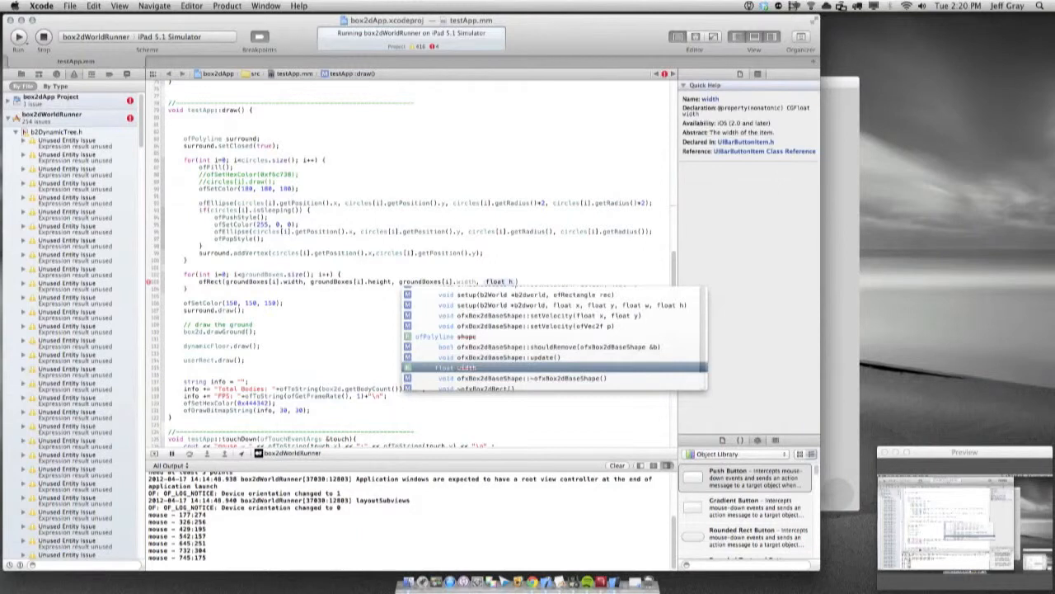
pyautogui.press('Escape')
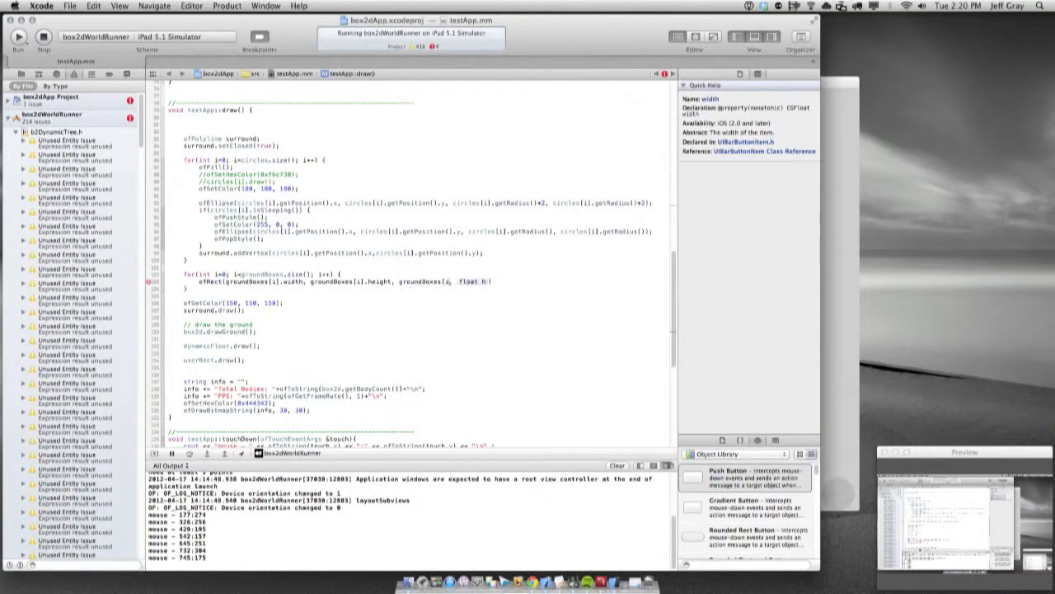
pyautogui.doubleClick(470, 281)
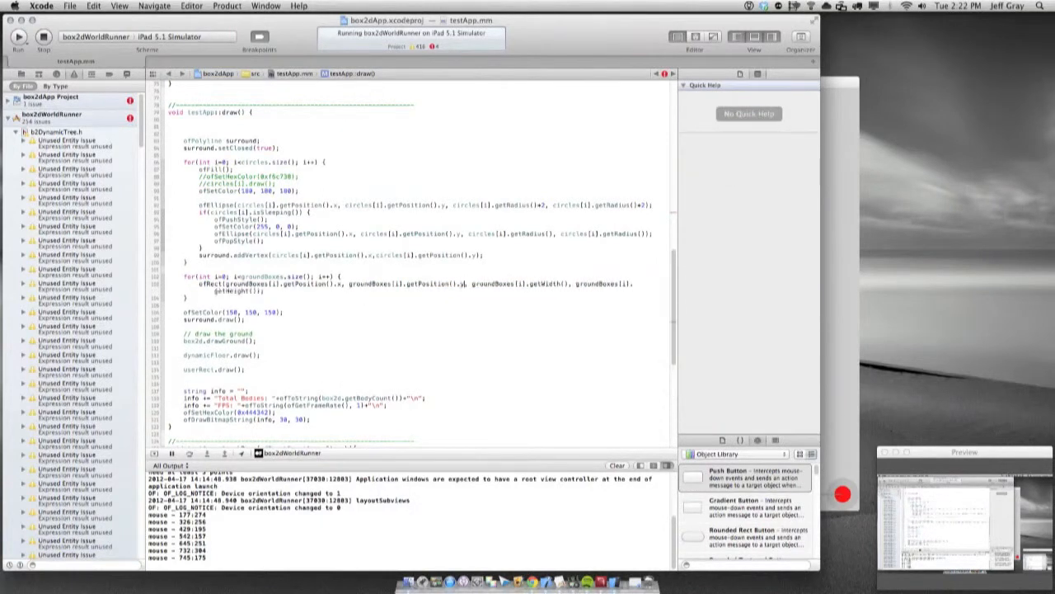
# Add ofSetColor(80, 80, 80) in the groundBoxes loop and run a build, which fails
pyautogui.click(449, 283)
pyautogui.write('ofSetColor(80, 80, 80);')
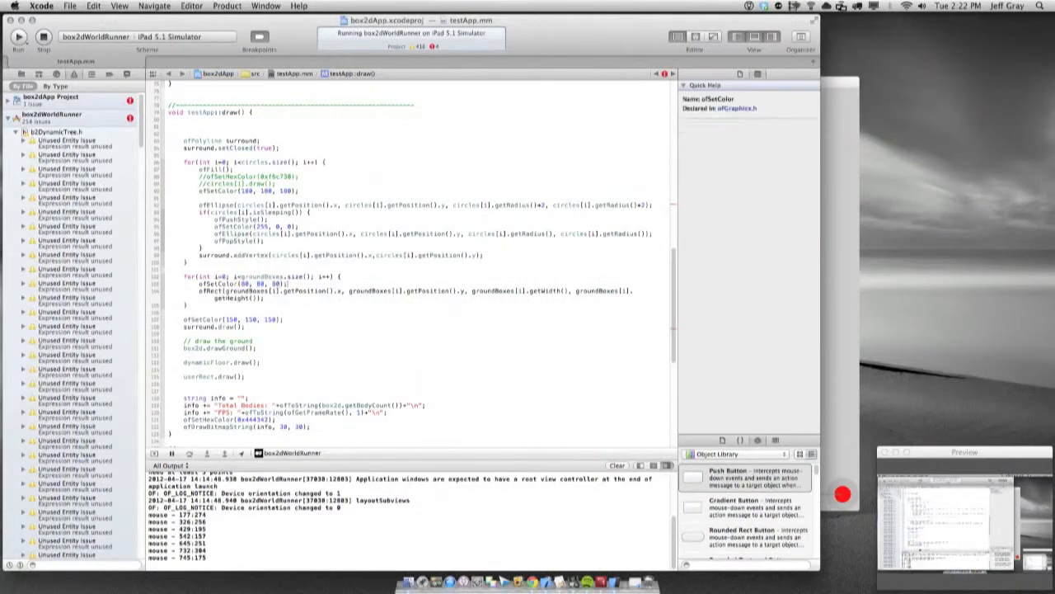
pyautogui.click(18, 36)
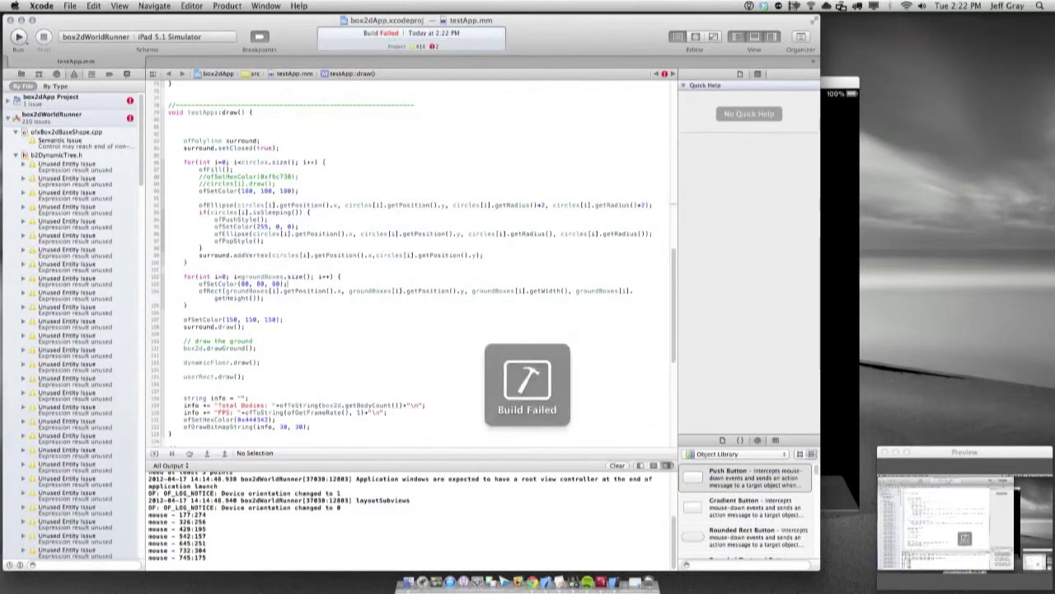
# Comment out dynamicFloor.addVertexes(dynPoints) and rerun, launching the iPad simulator successfully
pyautogui.scroll(3)
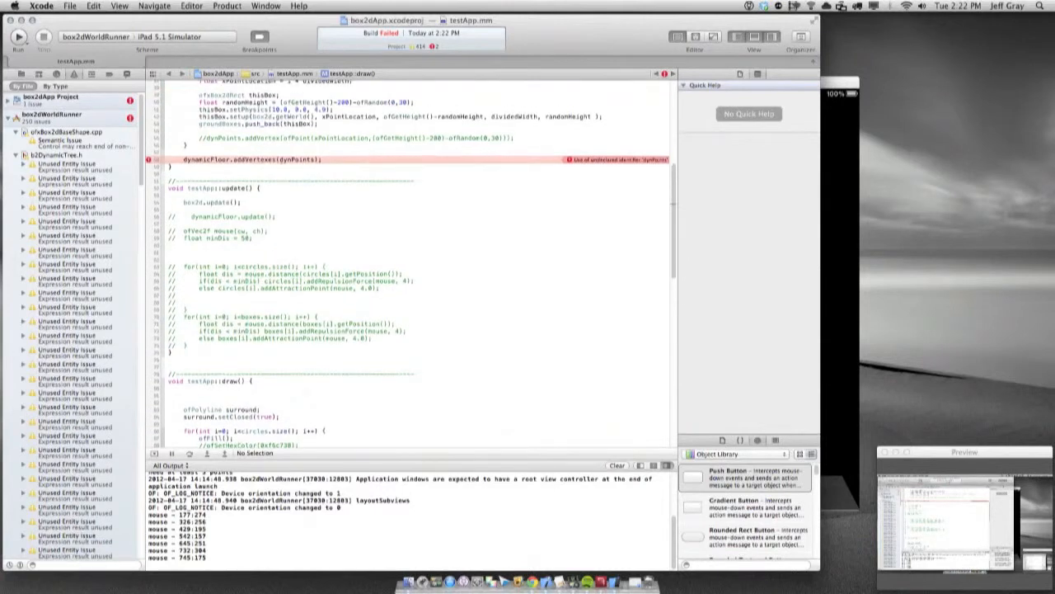
pyautogui.scroll(3)
pyautogui.write('//    ')
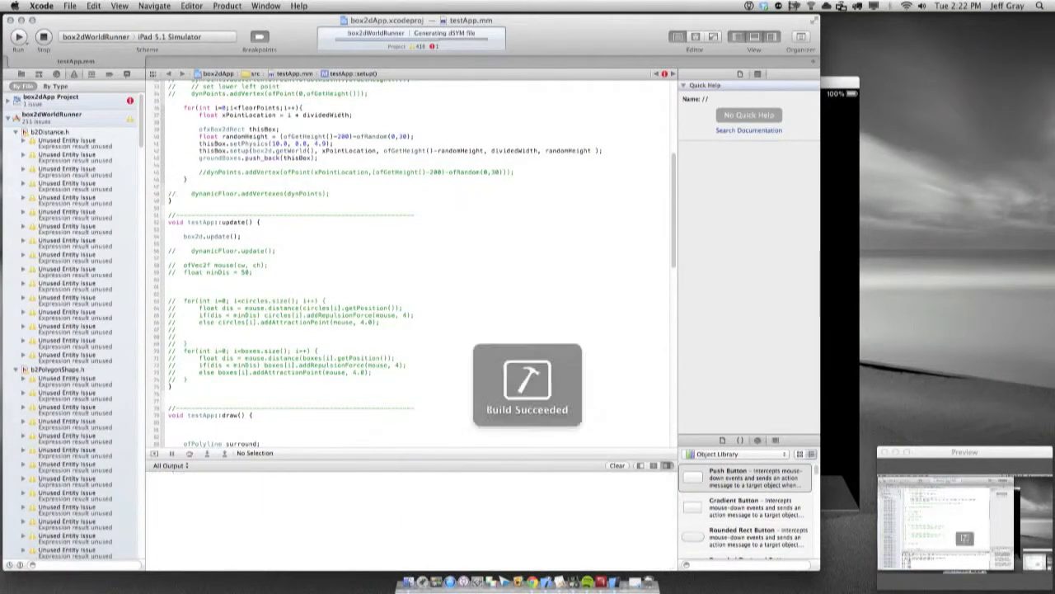
pyautogui.click(18, 37)
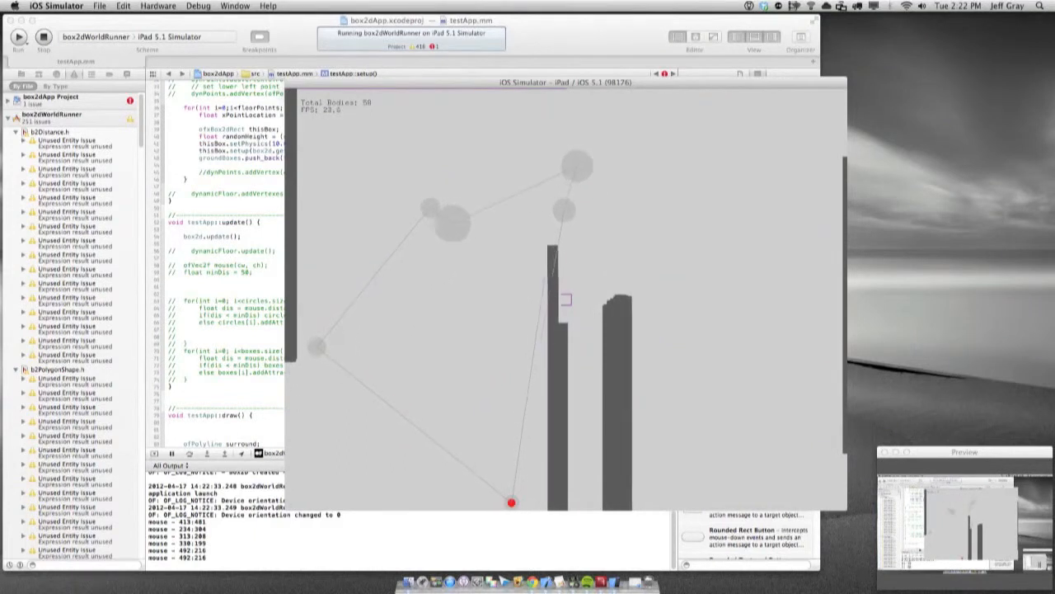
# Drop a circle among the tall floor boxes in the iOS Simulator
pyautogui.click(43, 36)
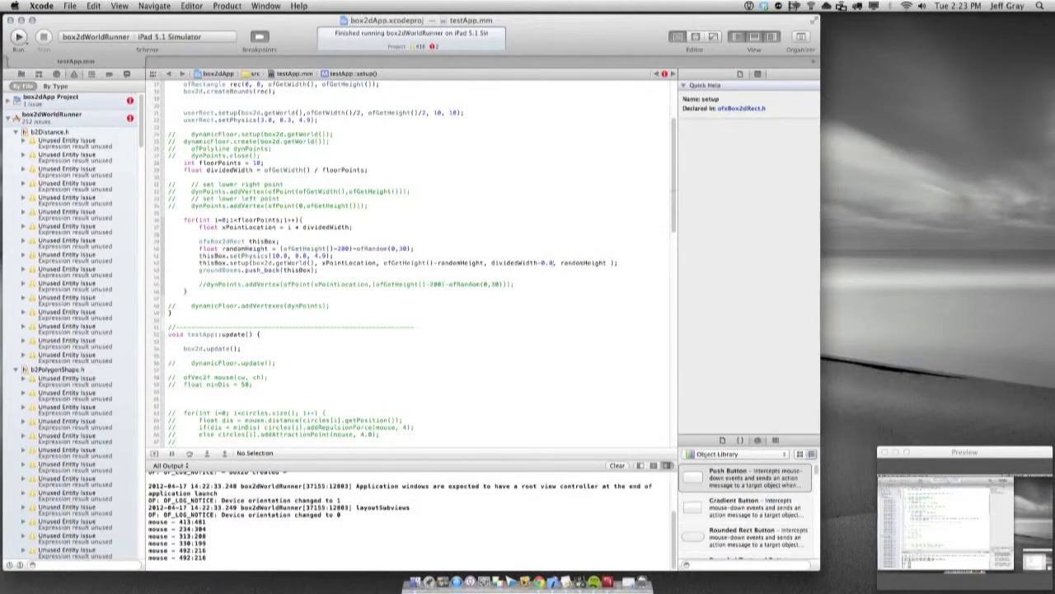
# Rerun the app with dividedWidth-0.5 floor boxes, then start removing box2d.drawGround() from draw()
pyautogui.click(17, 36)
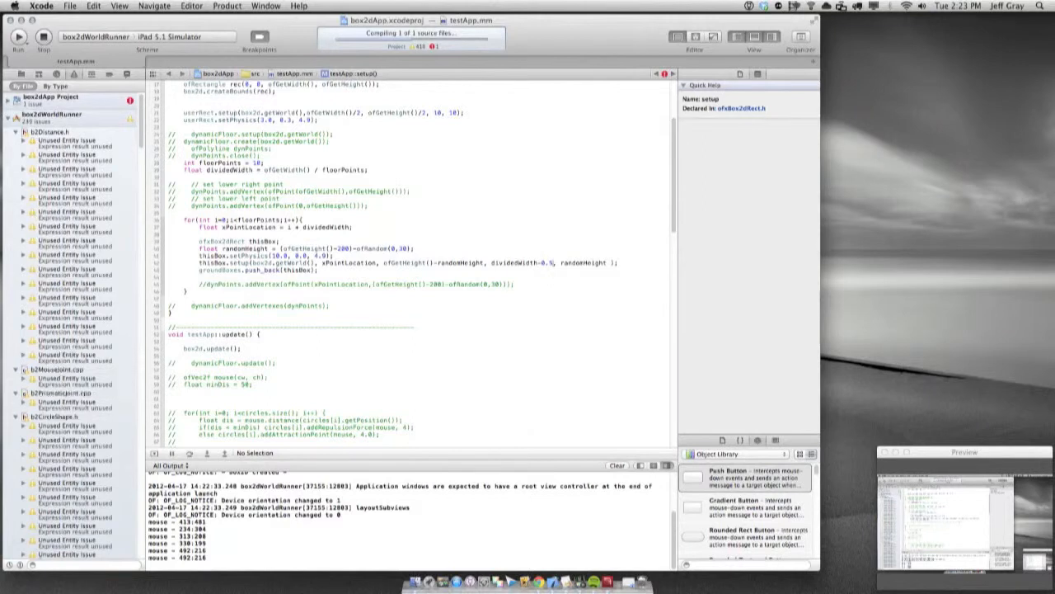
pyautogui.click(17, 36)
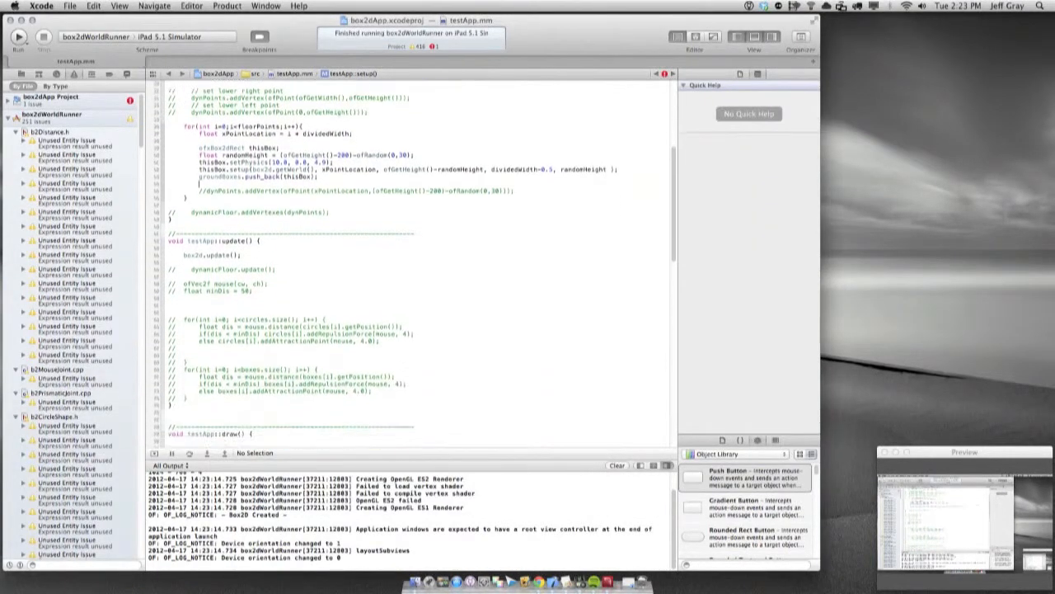
pyautogui.scroll(-3)
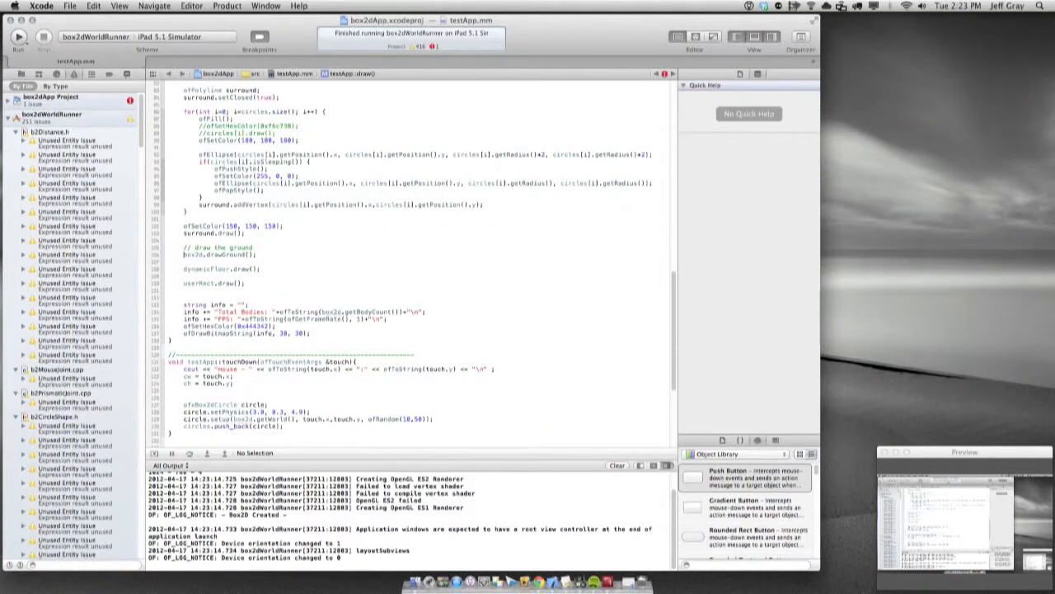
pyautogui.click(223, 269)
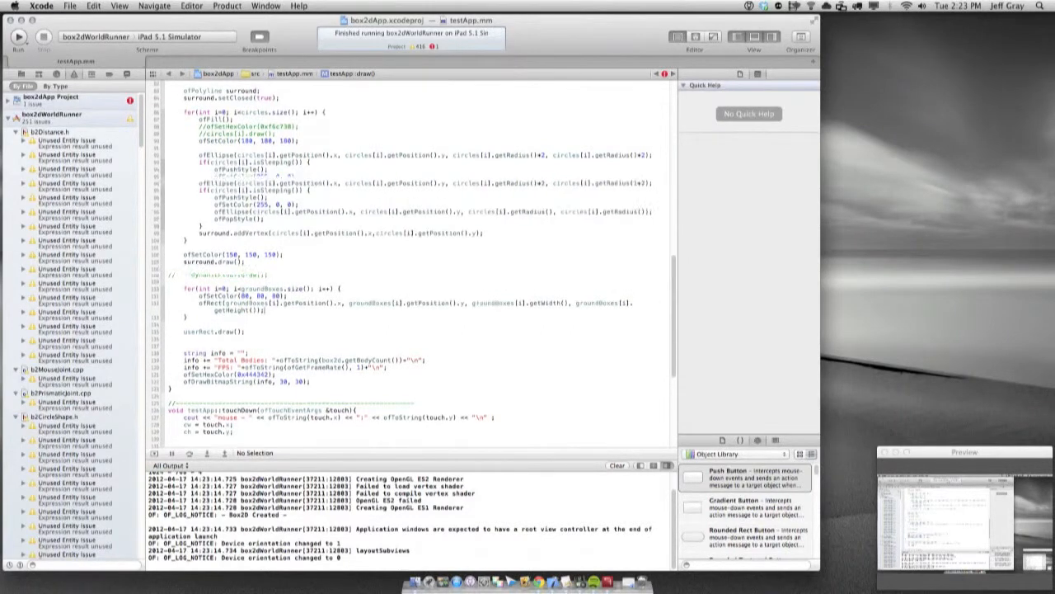
# Set floor box width to dividedWidth-2 and wrap the groundBoxes drawing in ofPushStyle/ofPopStyle
pyautogui.scroll(3)
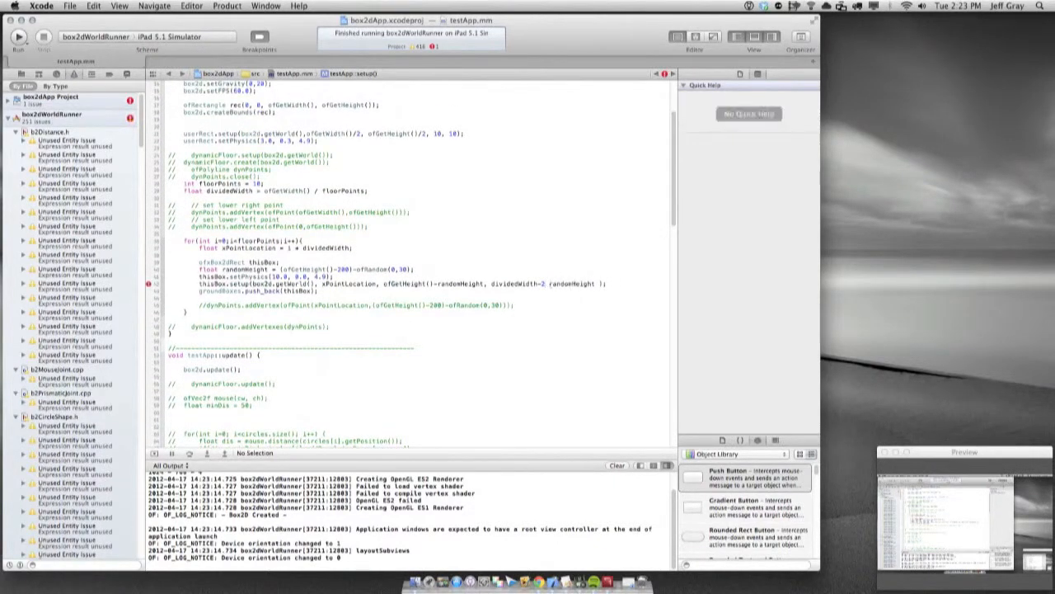
pyautogui.scroll(-3)
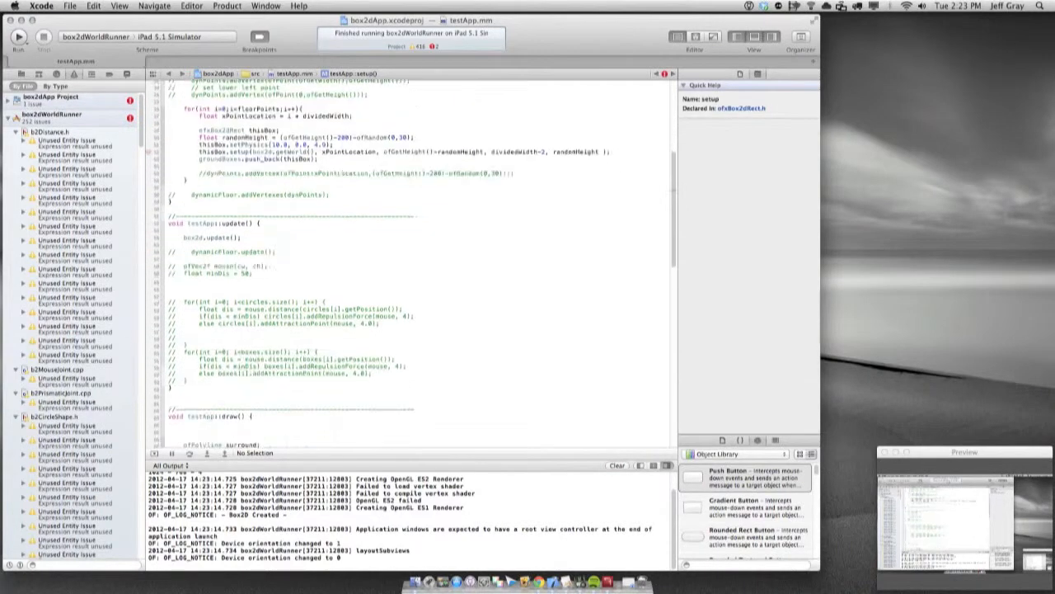
pyautogui.scroll(-3)
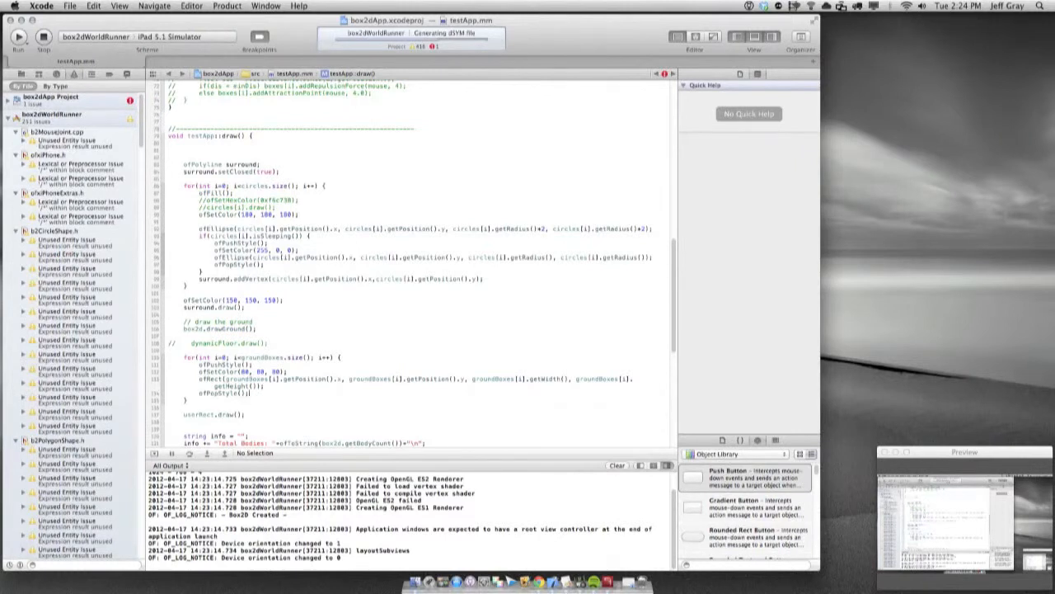
# End the iPad simulator run and scroll testApp.mm to check where box2d is declared
pyautogui.click(17, 36)
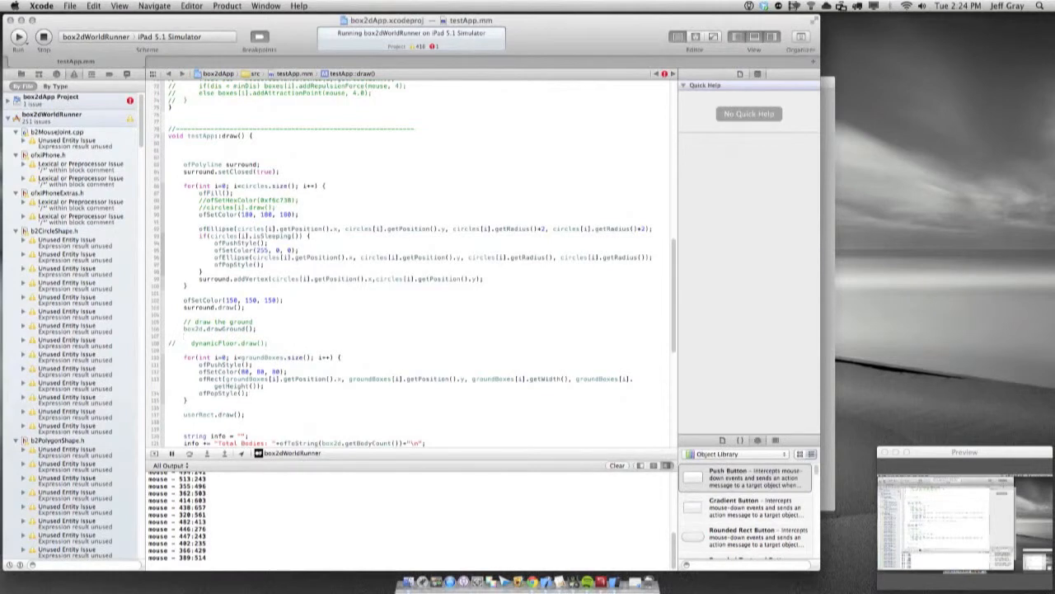
pyautogui.click(205, 327)
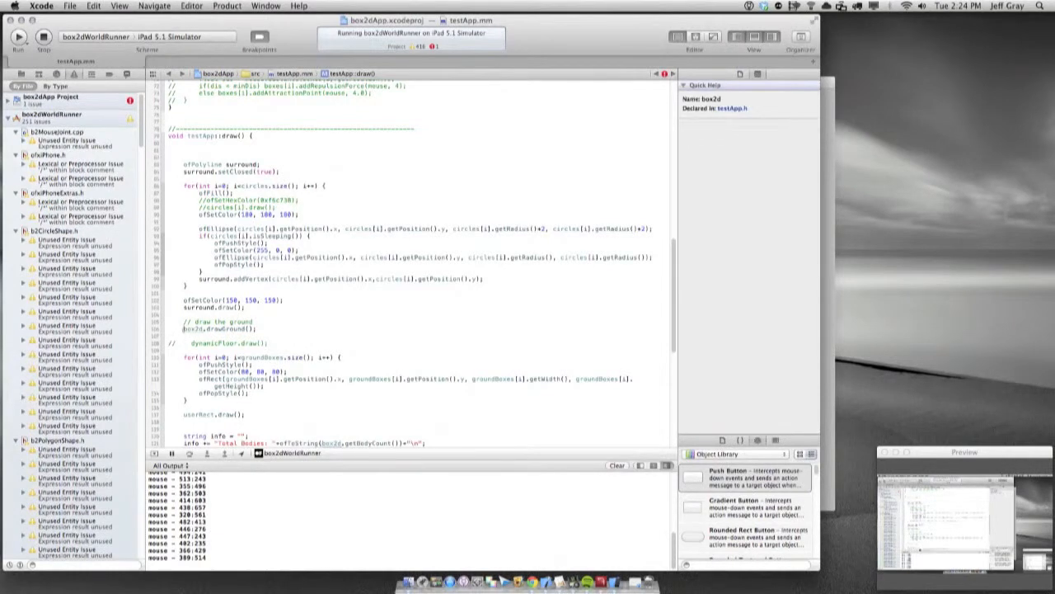
pyautogui.scroll(3)
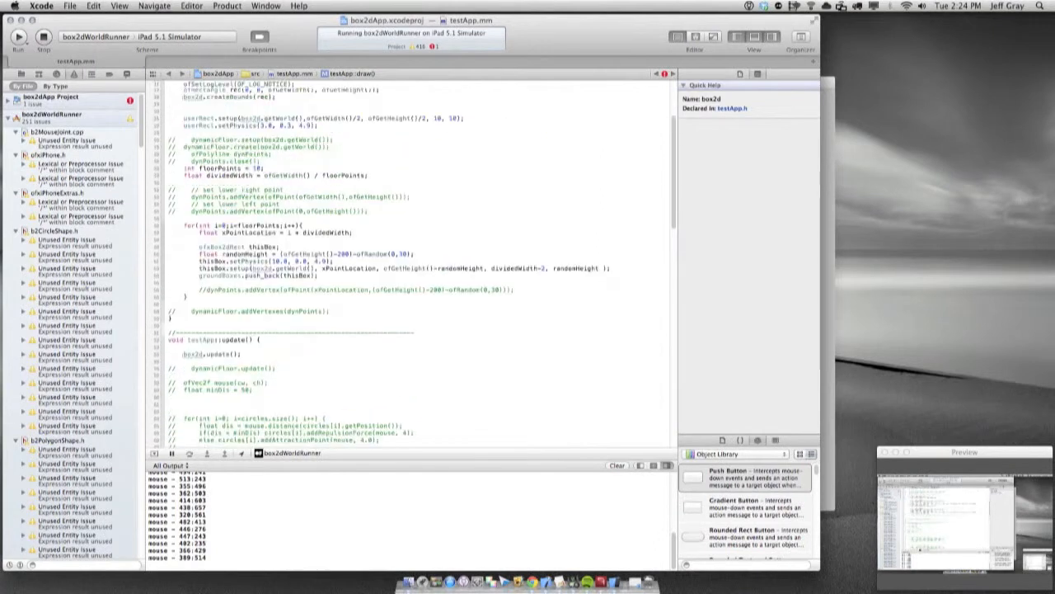
pyautogui.scroll(3)
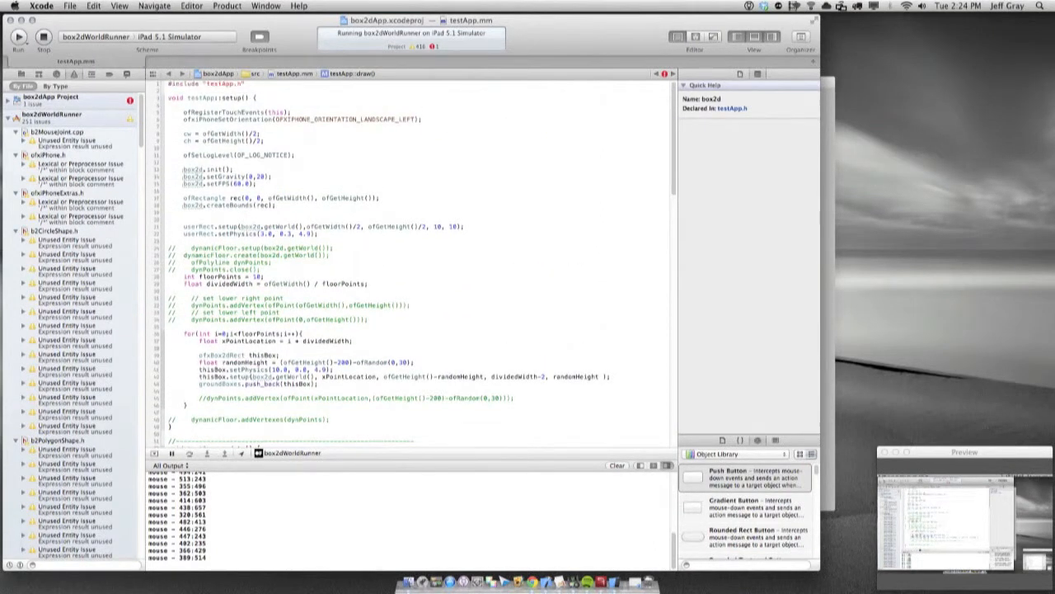
pyautogui.scroll(-3)
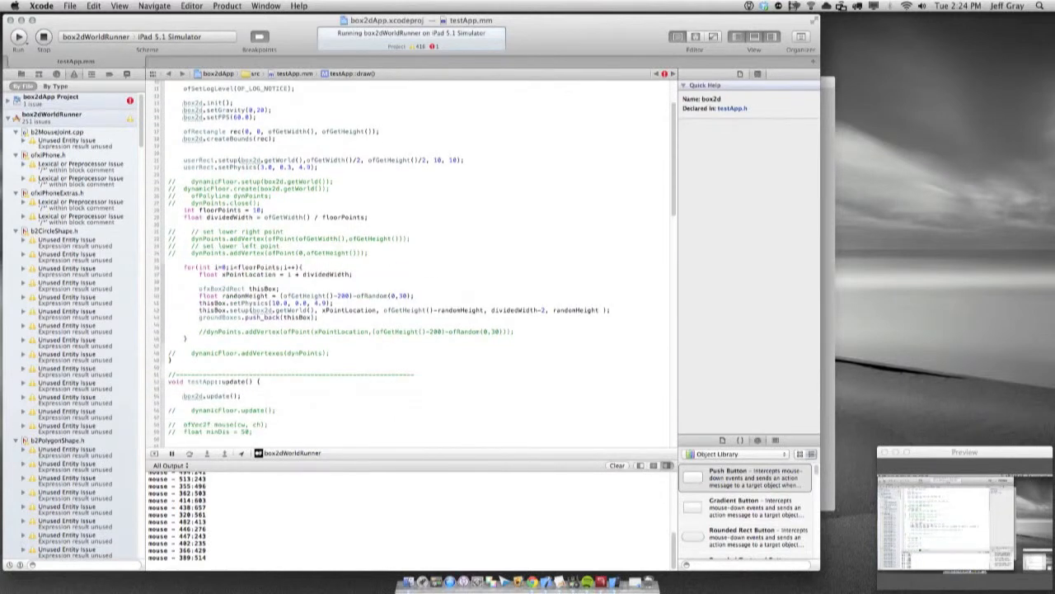
pyautogui.scroll(-3)
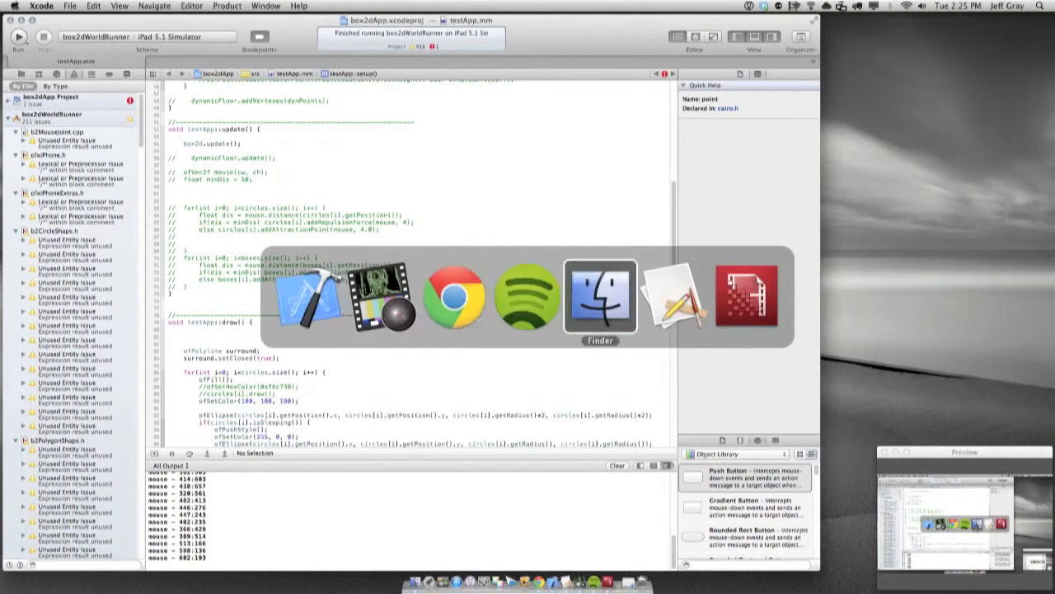
# In Finder, go up from 2012marchExamples to apps, pick jeffApps, then return to Xcode
pyautogui.click(601, 297)
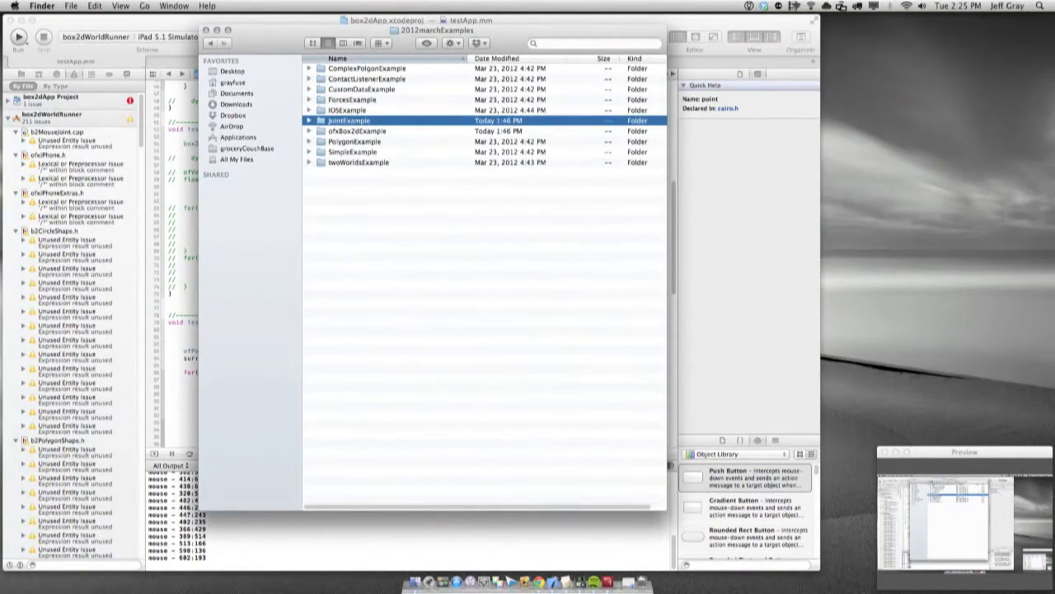
pyautogui.click(211, 43)
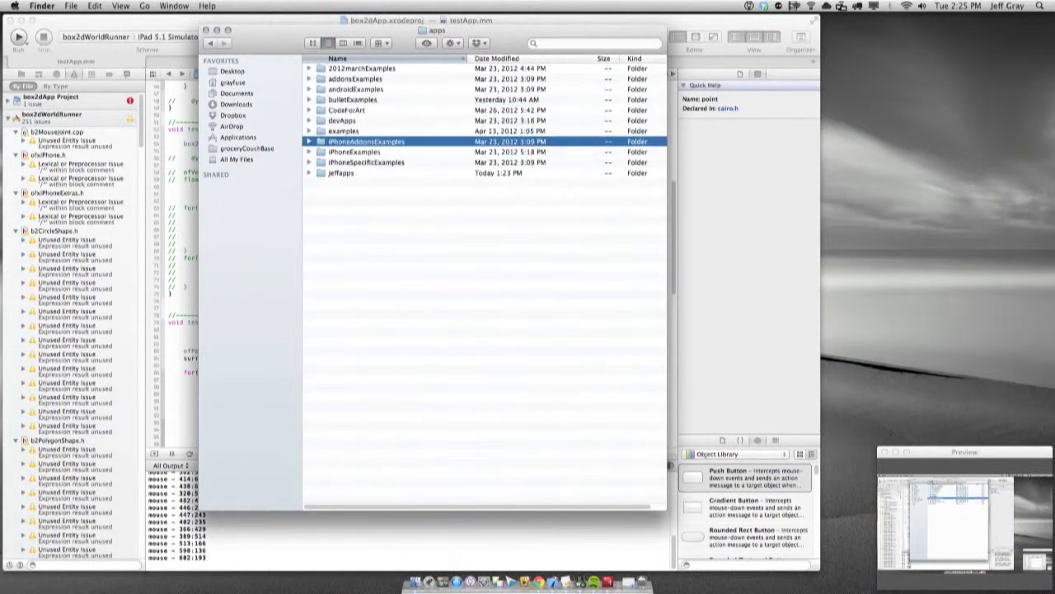
pyautogui.click(341, 172)
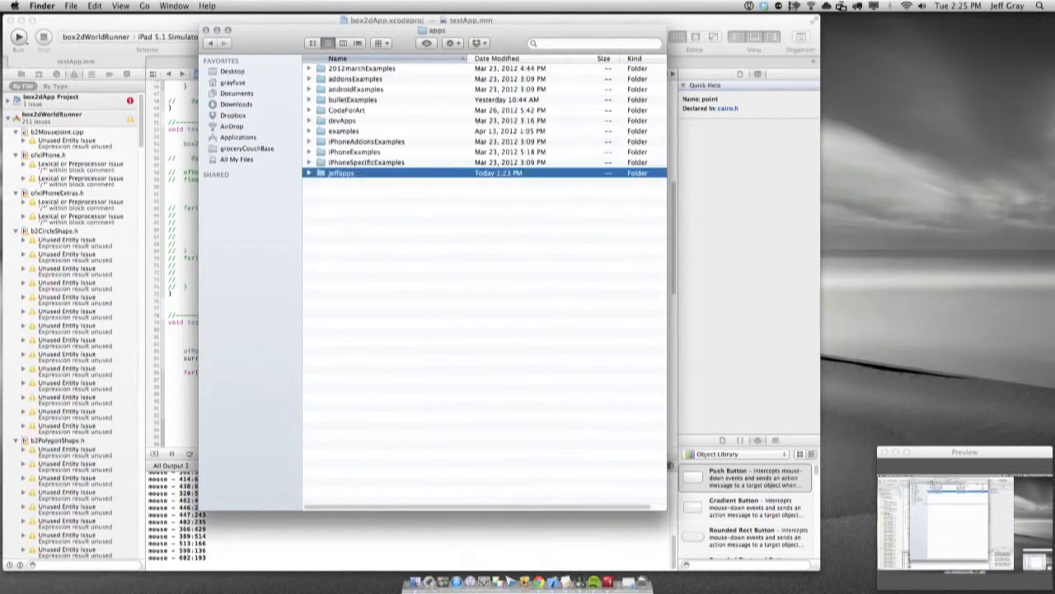
pyautogui.click(70, 5)
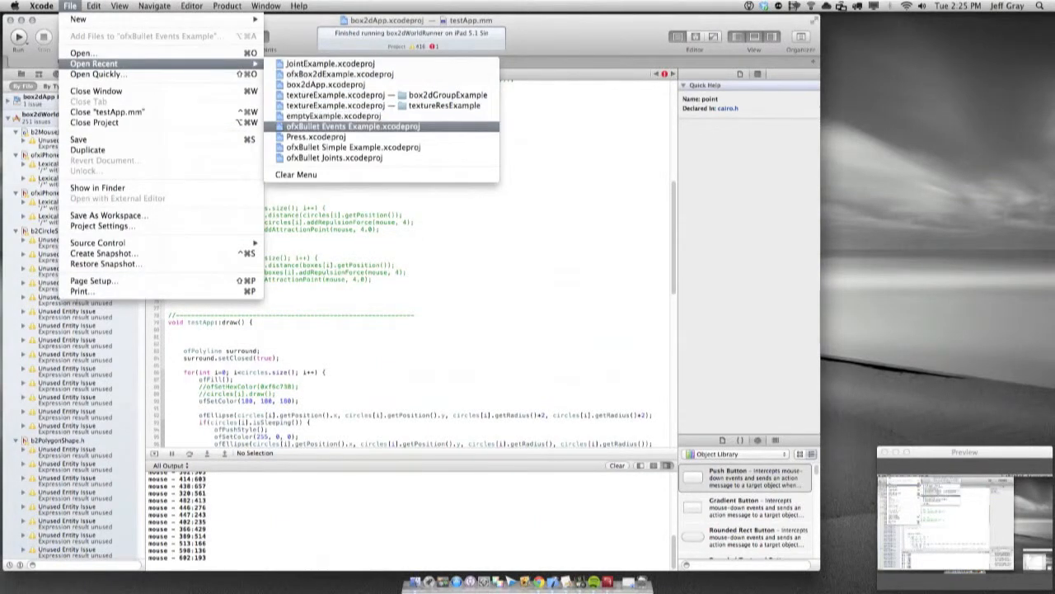
# Open the recent ofxBullet Events Example project and run it on My Mac 32-bit
pyautogui.click(352, 127)
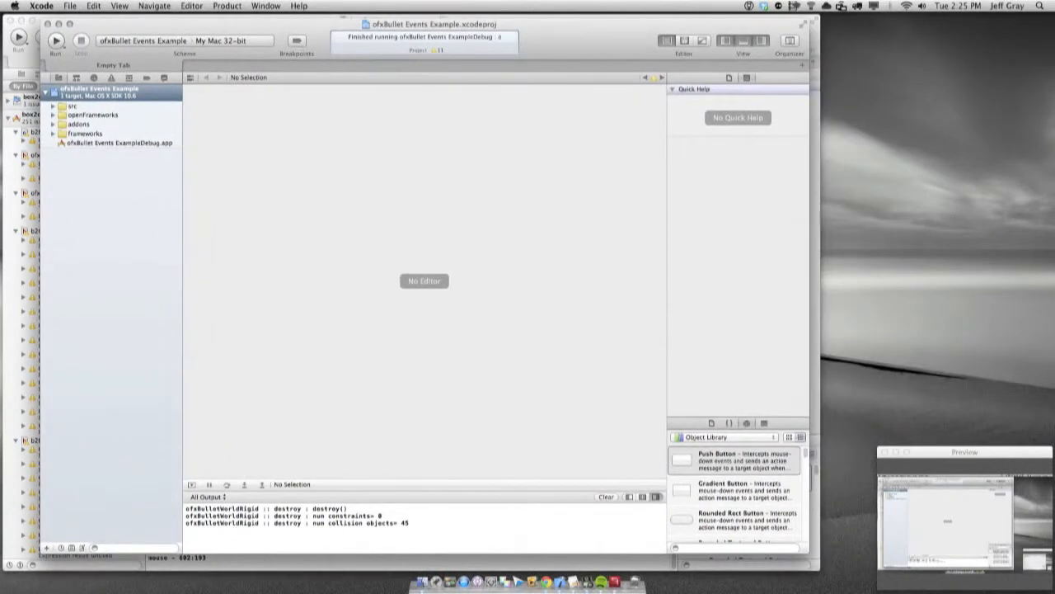
pyautogui.click(55, 40)
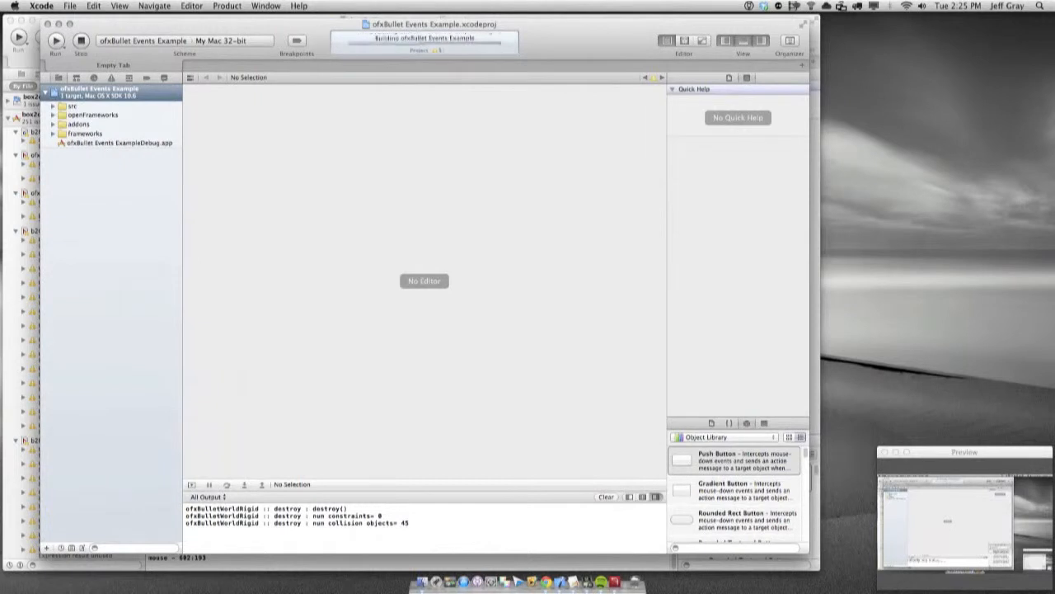
pyautogui.click(55, 40)
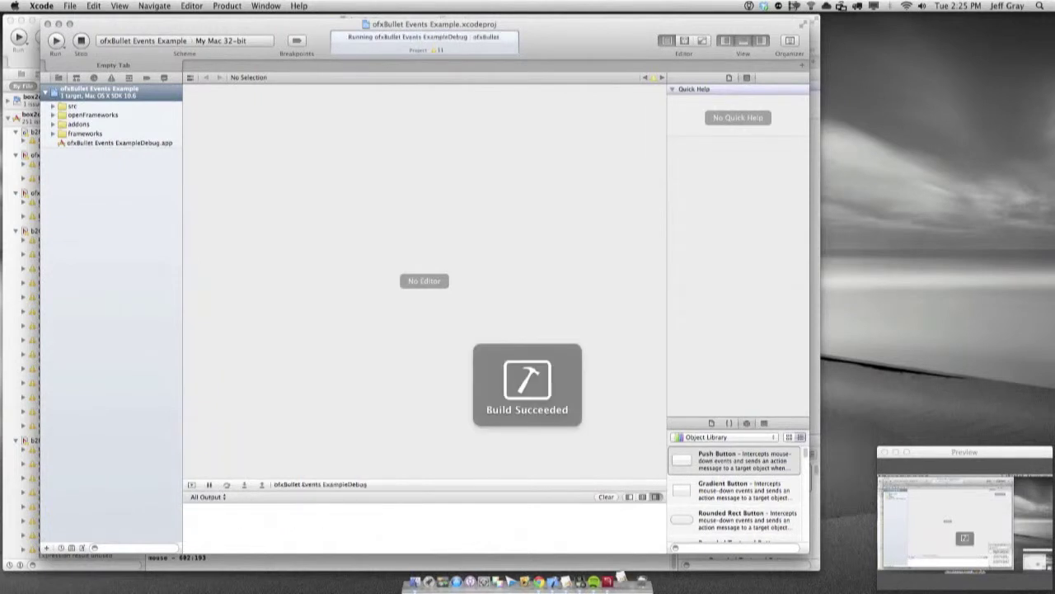
# Watch the Events demo pile up 160 spheres and boxes, then quit it
pyautogui.click(55, 40)
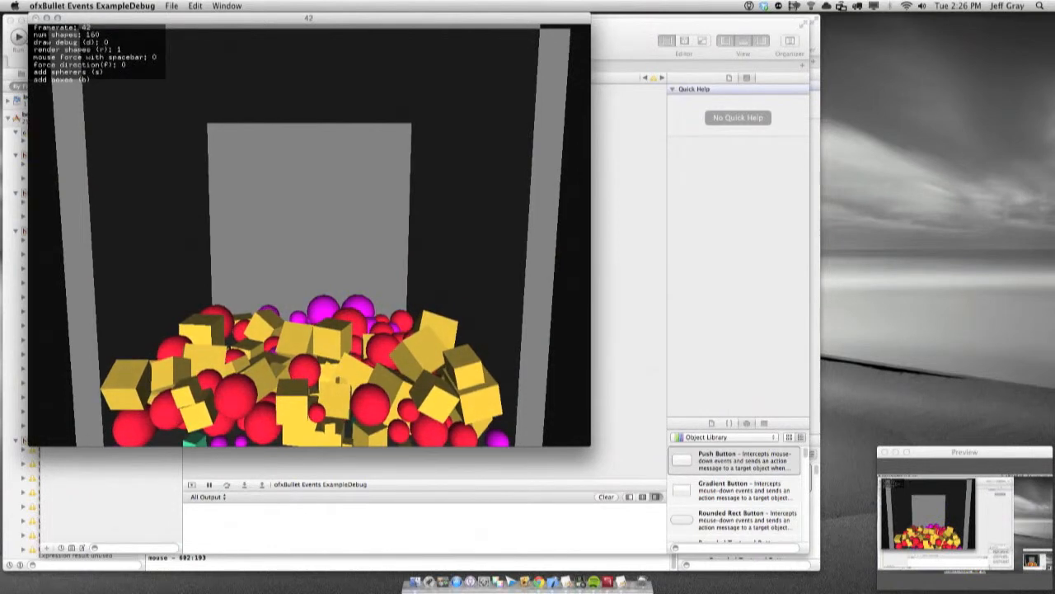
pyautogui.click(70, 6)
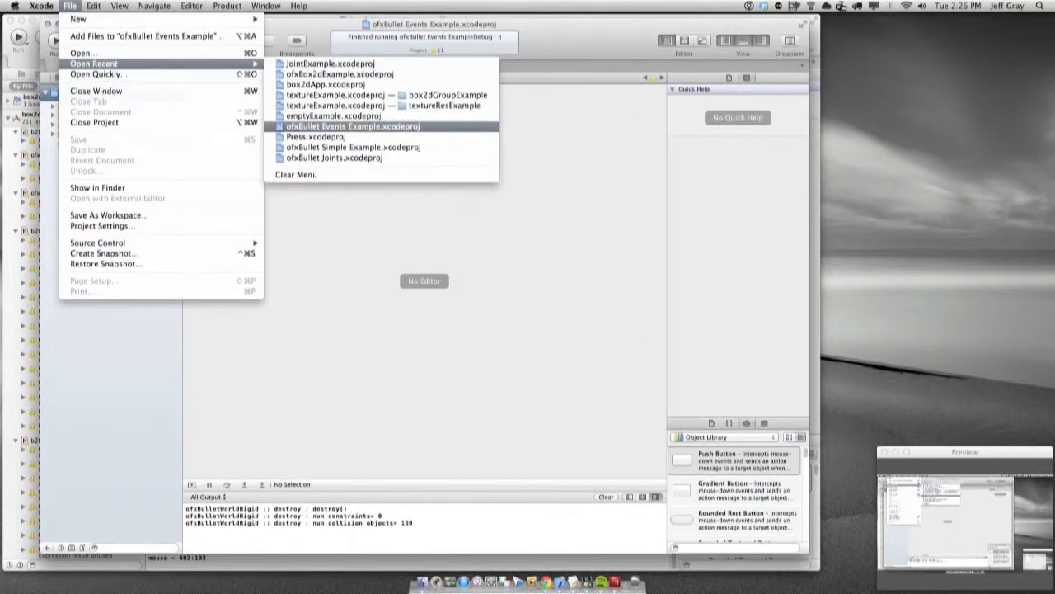
# Open the recent ofxBullet Joints project and start building it for My Mac 32-bit
pyautogui.click(355, 126)
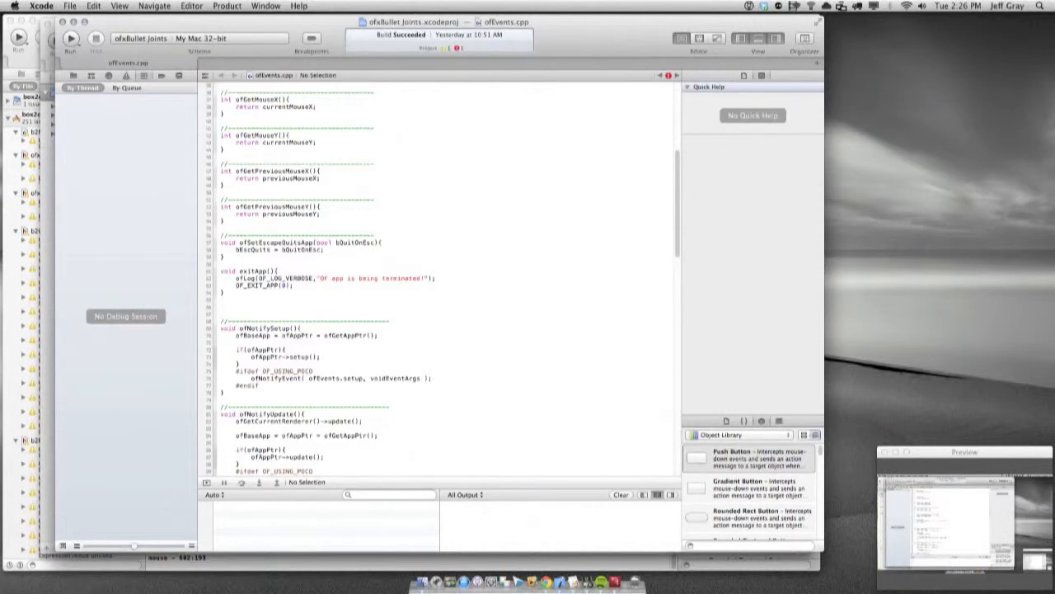
pyautogui.click(71, 38)
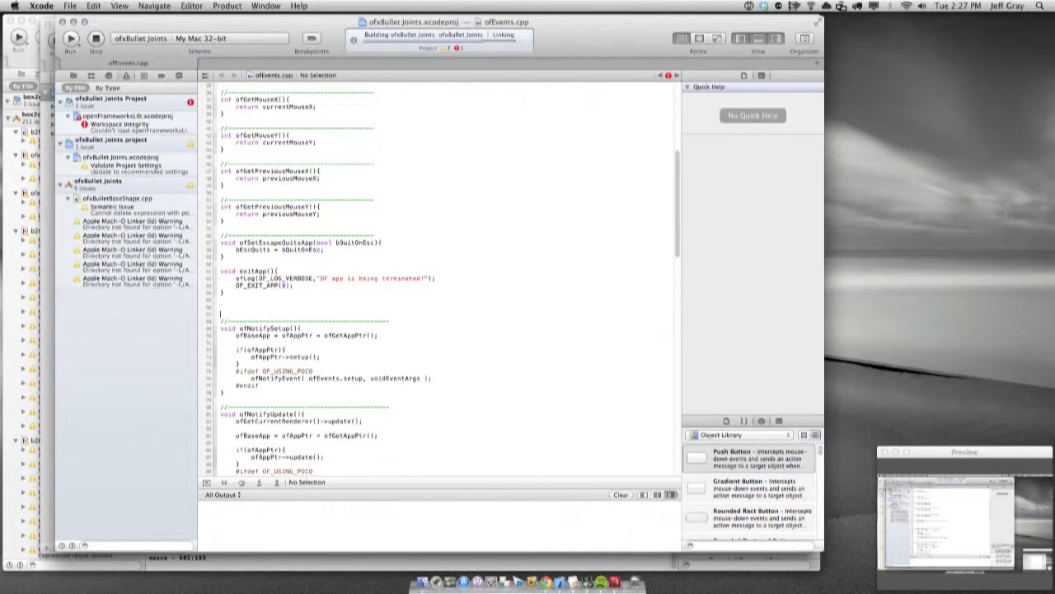
# Run the Joints demo until it halts on a btRigidBody constraint assertion
pyautogui.click(70, 37)
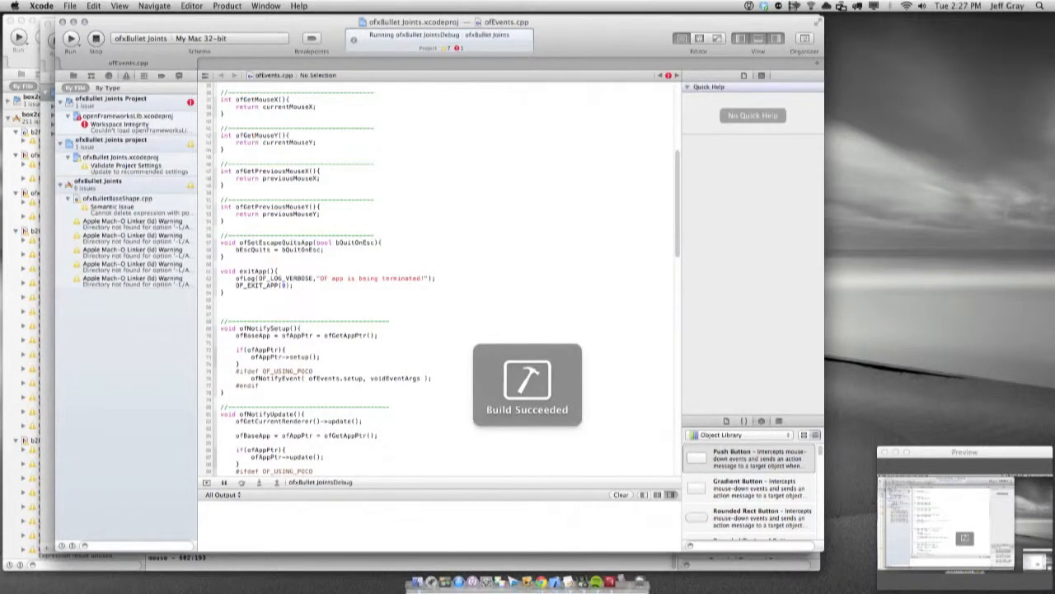
pyautogui.click(71, 38)
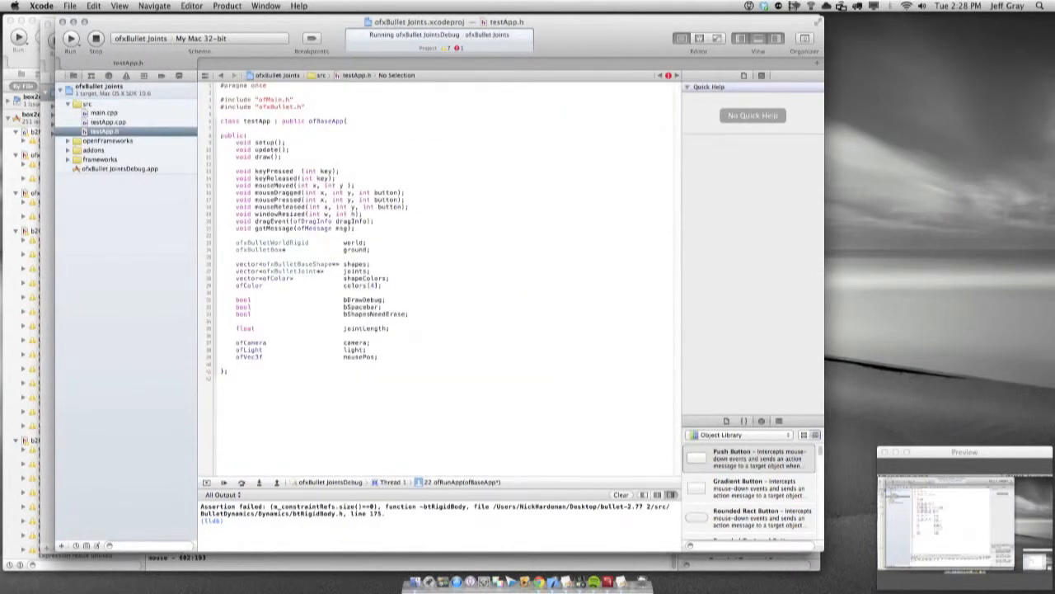
# Read Quick Help for ofxBulletJoint and ofColor, then stop and rerun the Joints demo
pyautogui.doubleClick(297, 263)
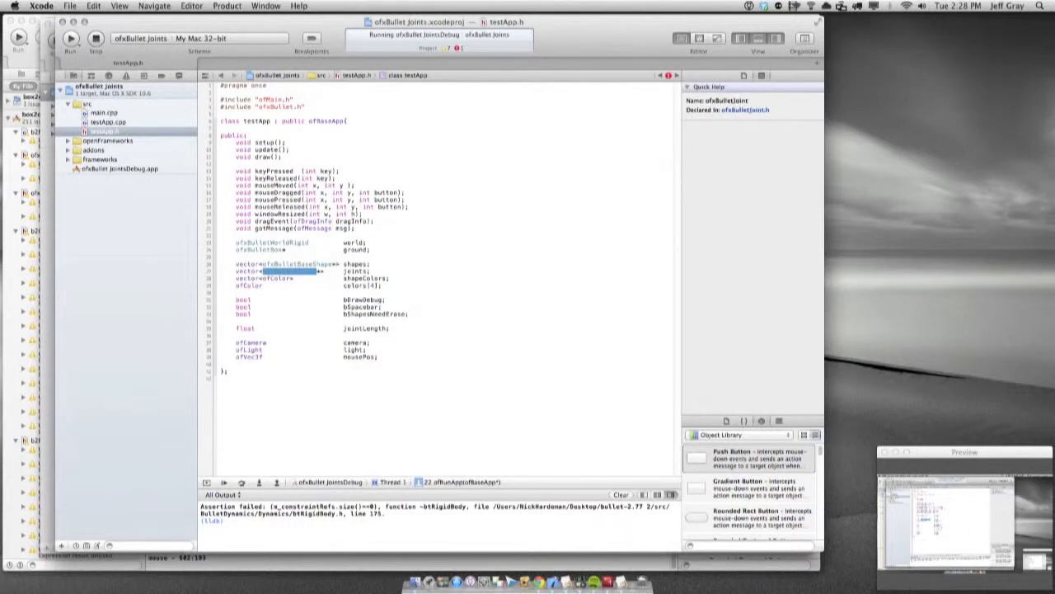
pyautogui.click(281, 281)
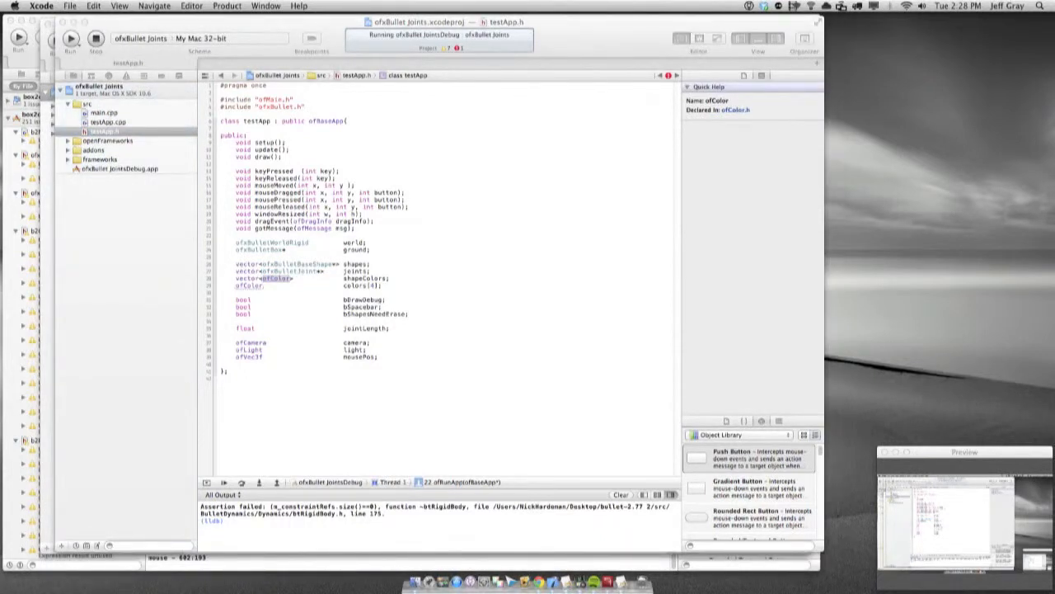
pyautogui.click(95, 39)
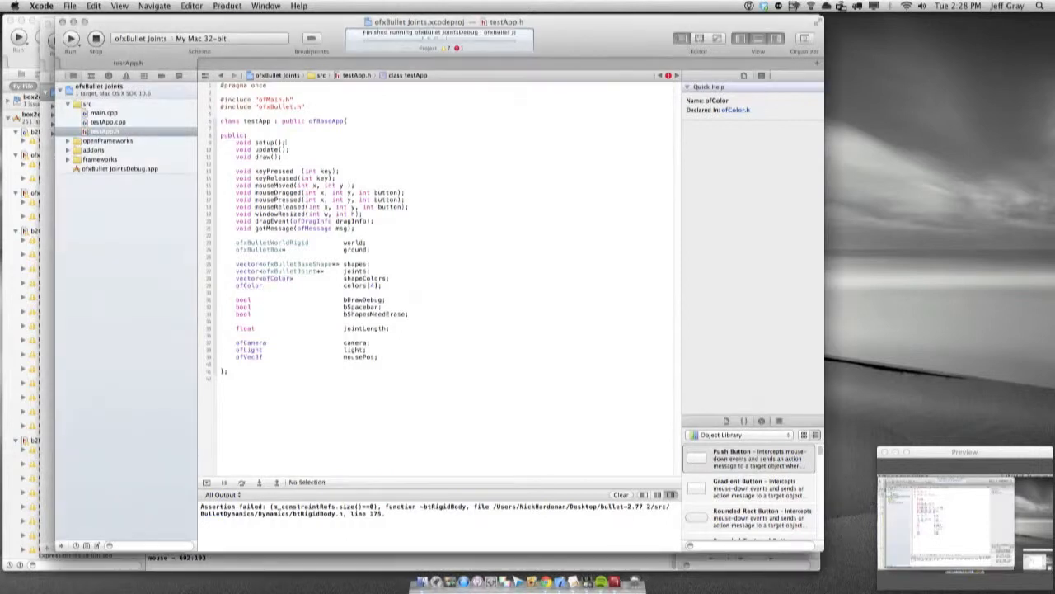
pyautogui.click(71, 38)
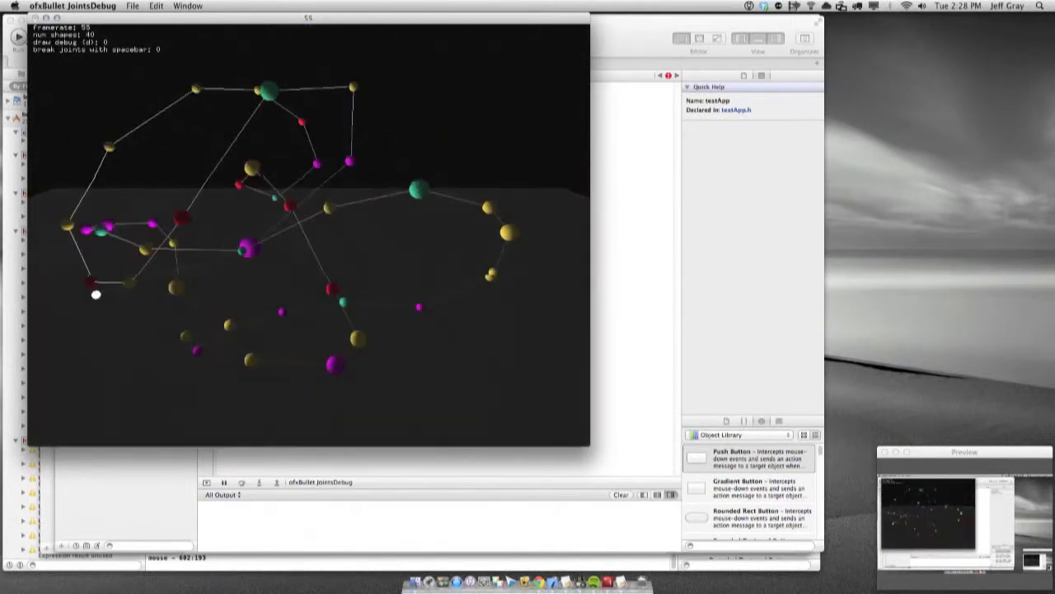
# Break the sphere joints with spacebar presses, then close the Joints project and stop its task
pyautogui.press('space')
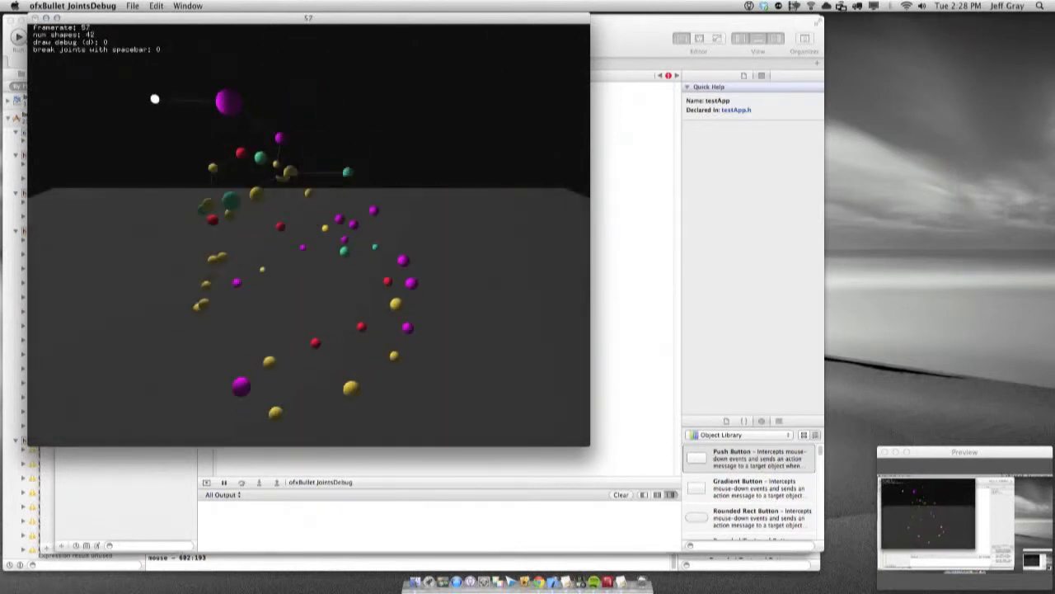
pyautogui.press('space')
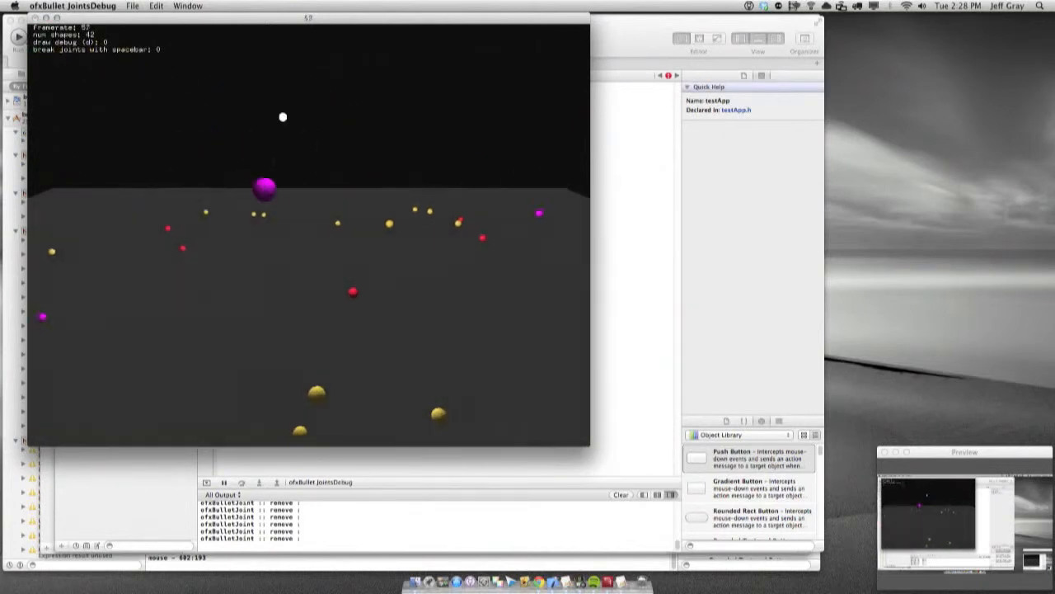
pyautogui.press('space')
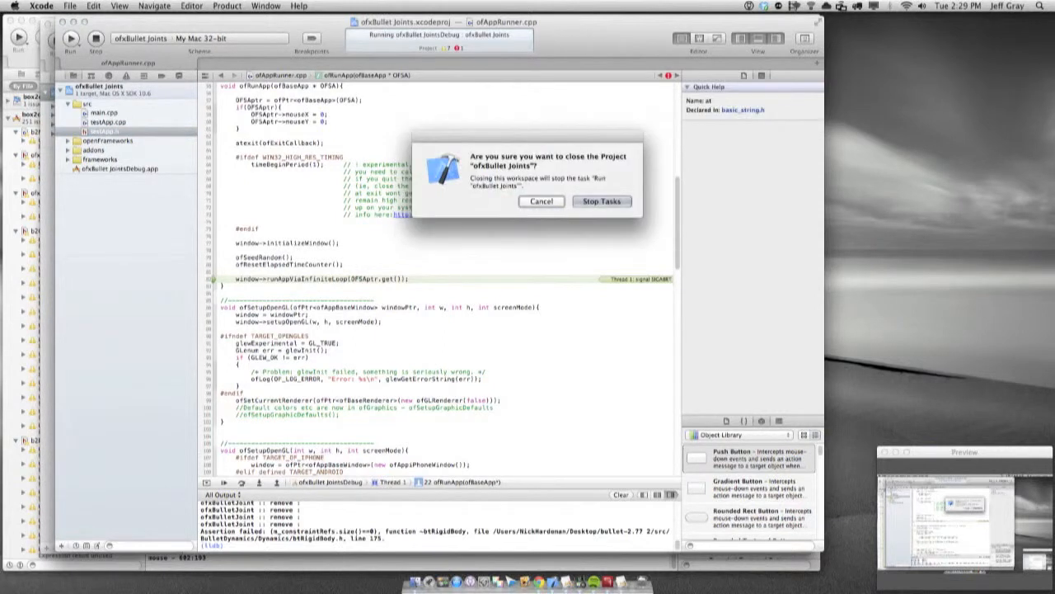
pyautogui.click(602, 201)
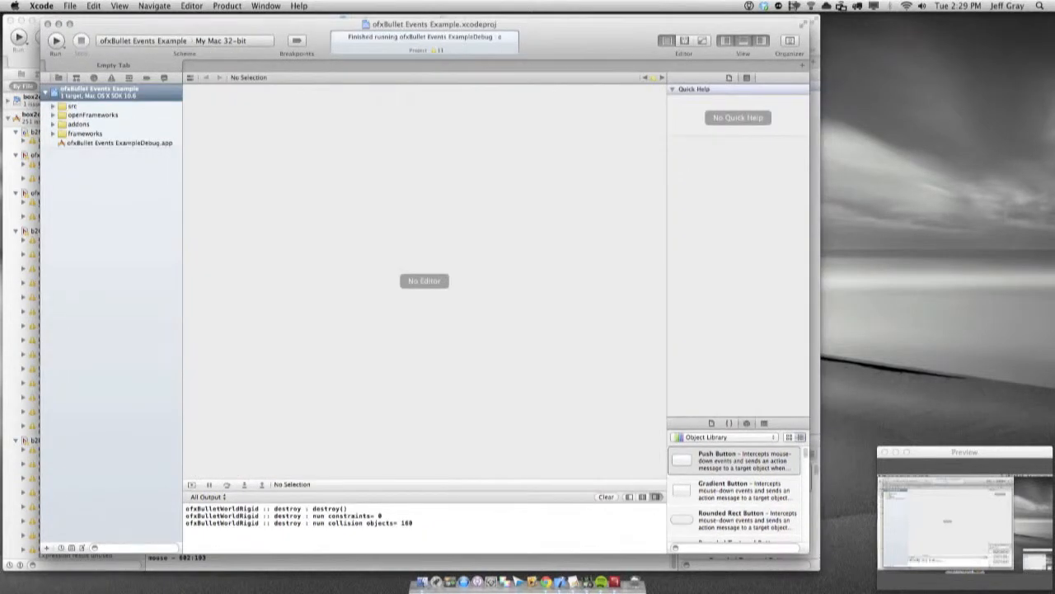